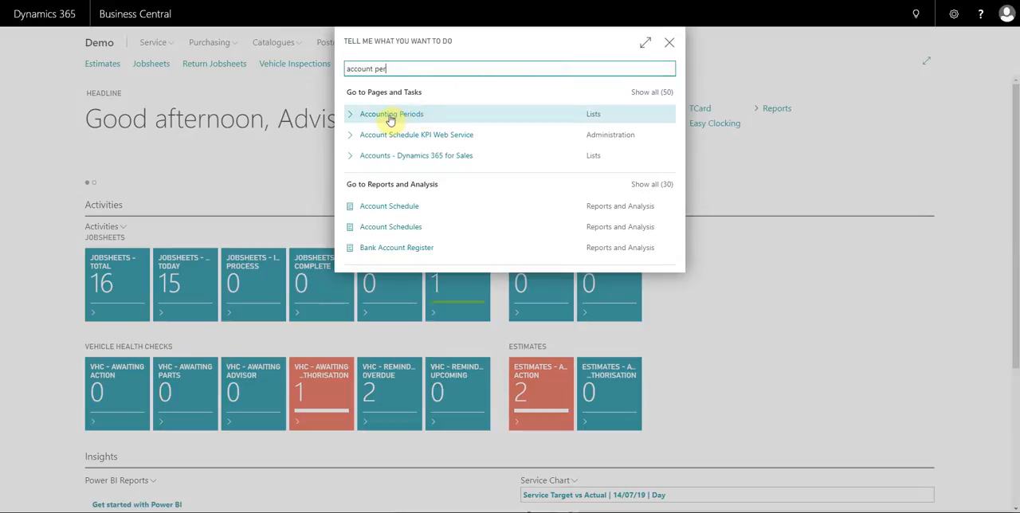
- Open Accounting Periods from Tell Me and select the January 2020 period
left_click(390, 115)
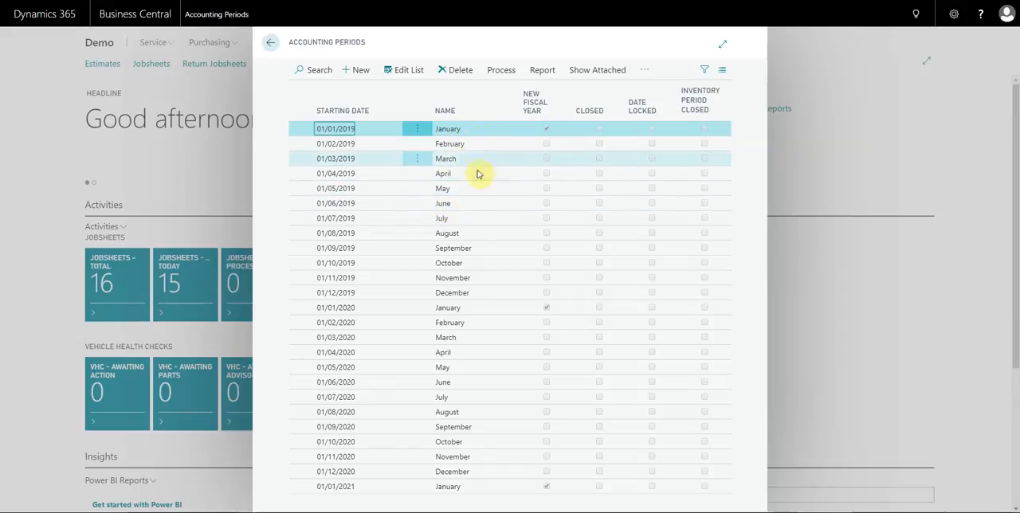
left_click(447, 306)
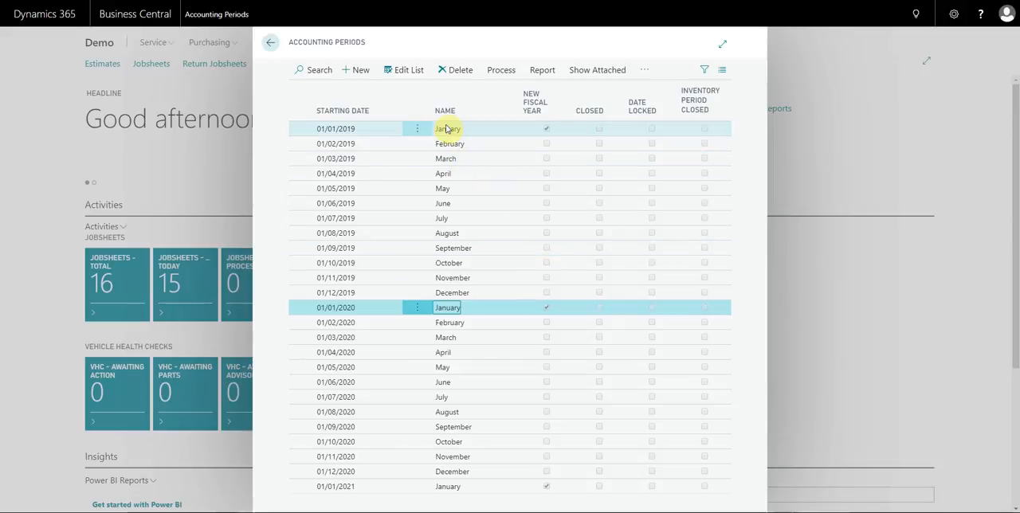
- Close fiscal year 2019 via Process > Close Year and confirm the prompt
left_click(500, 70)
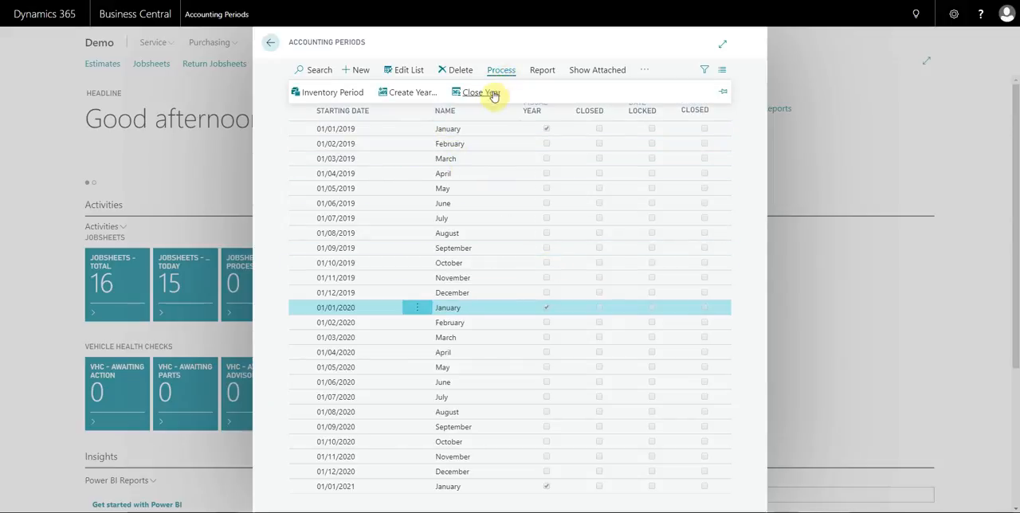
left_click(478, 93)
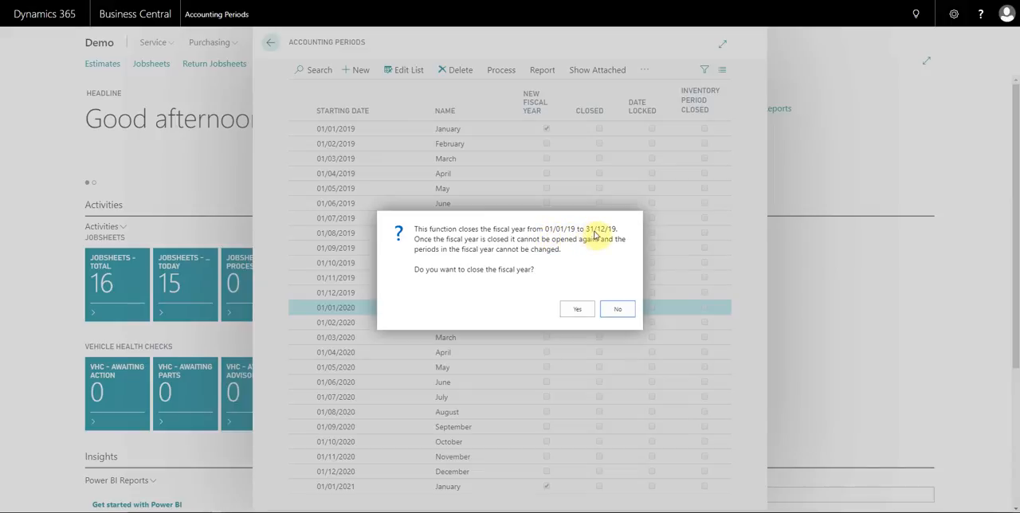
mouse_move(481, 277)
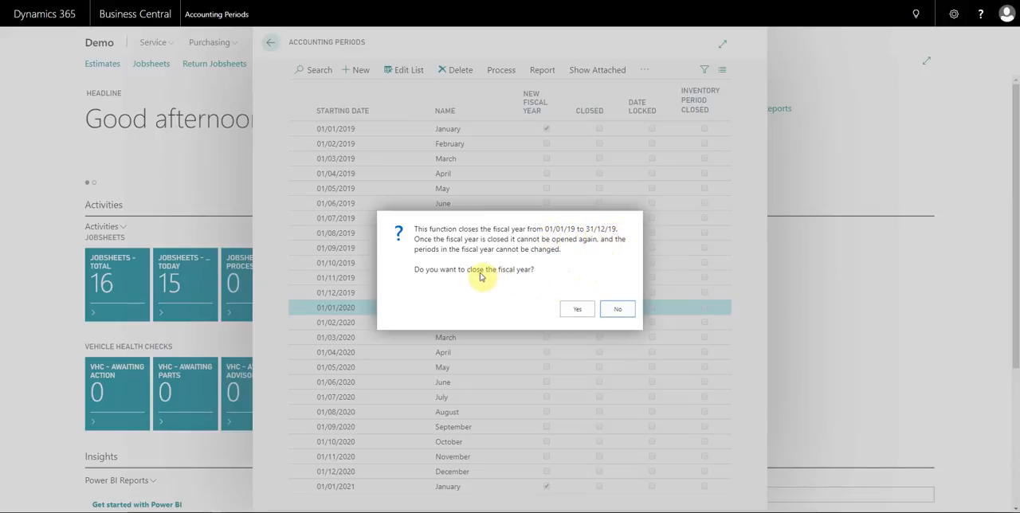
left_click(577, 310)
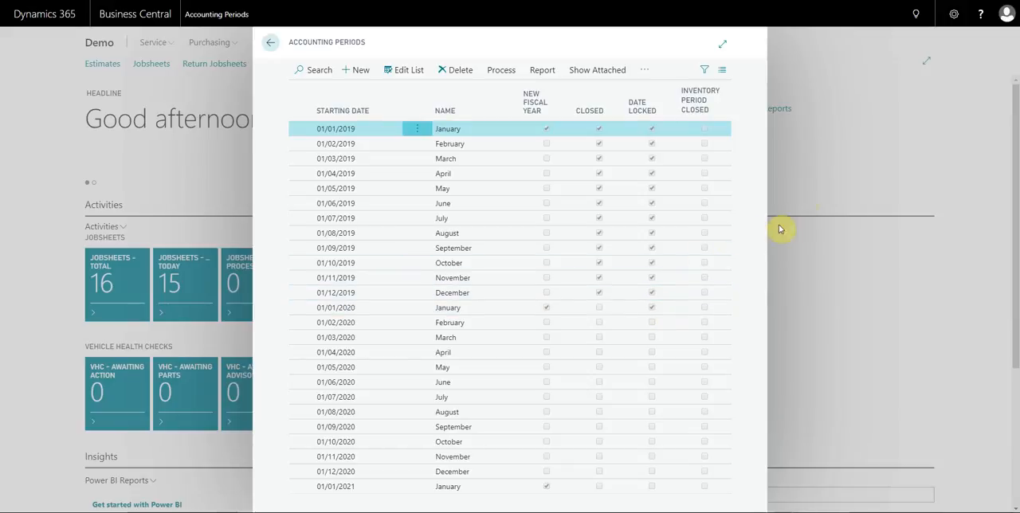
mouse_move(820, 175)
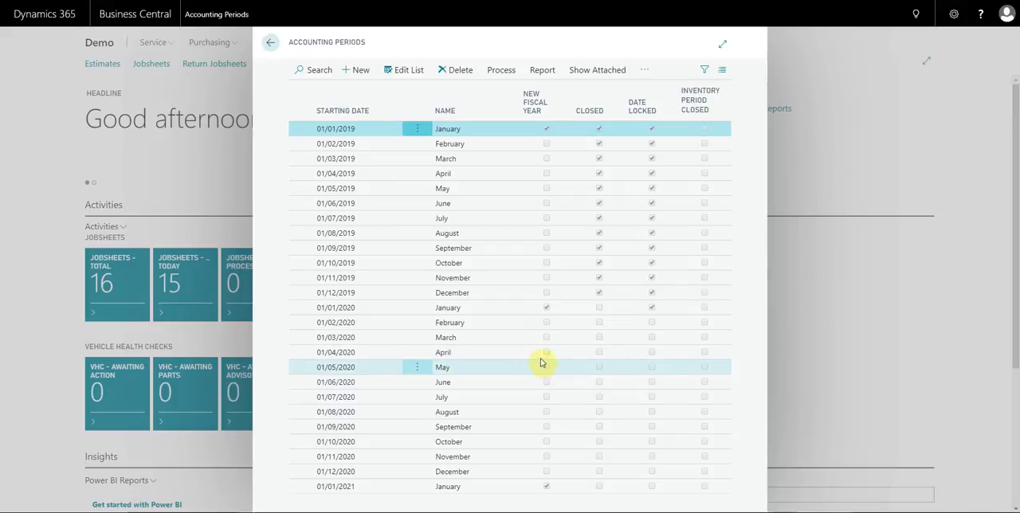
- Create a fiscal year starting 01/01/2021 with 12 periods of length 1M
left_click(500, 70)
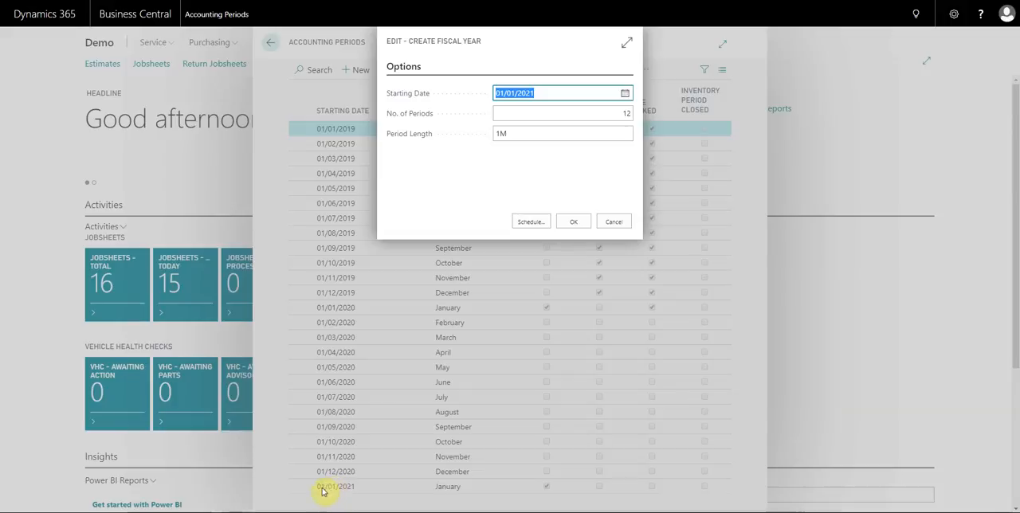
mouse_move(367, 489)
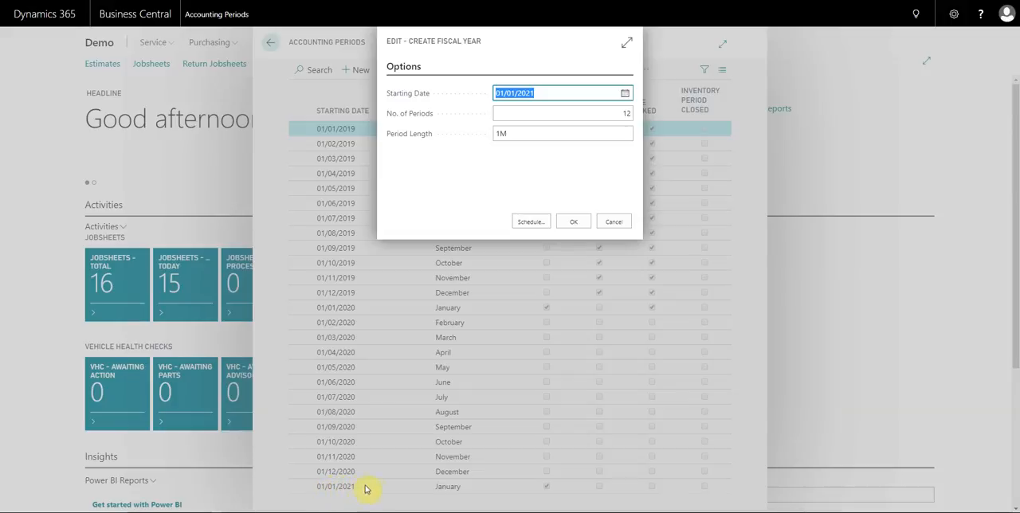
mouse_move(347, 491)
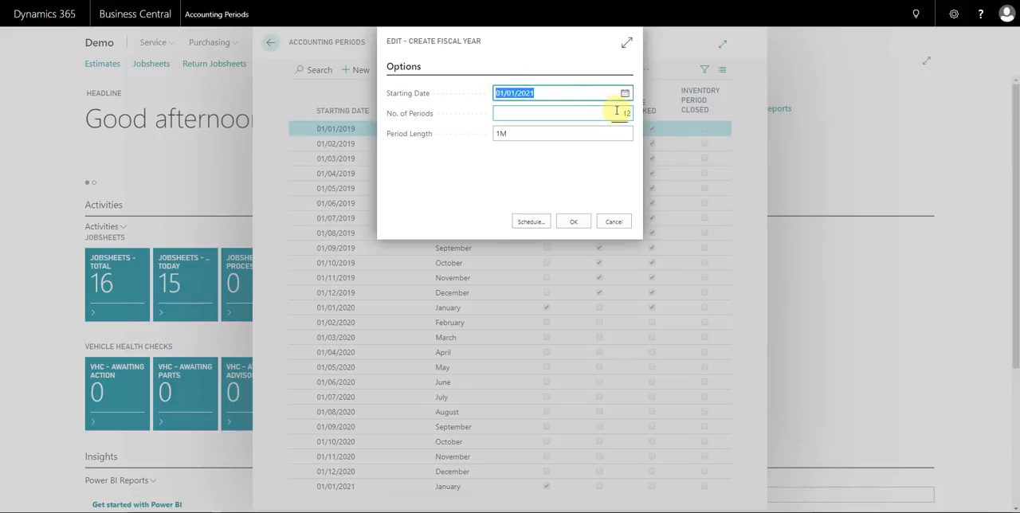
type("12")
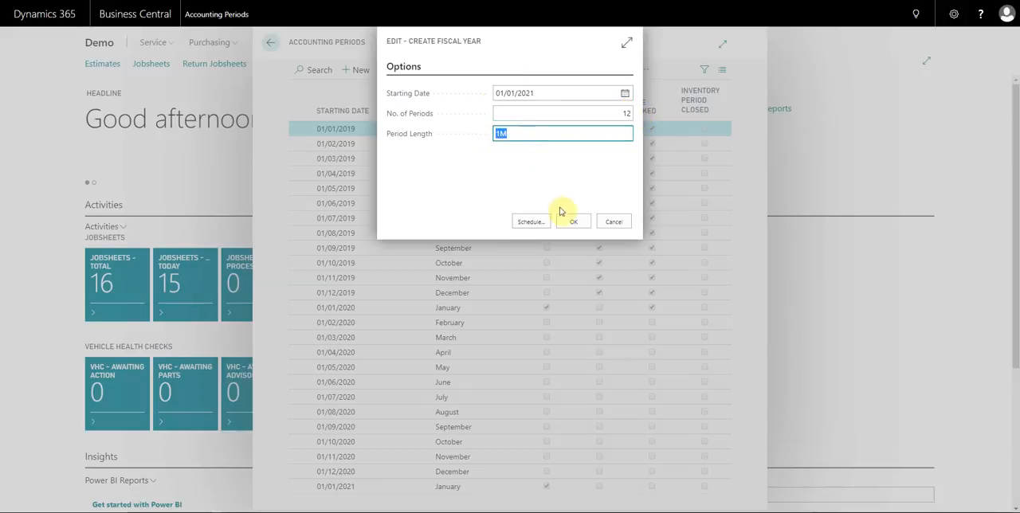
left_click(574, 222)
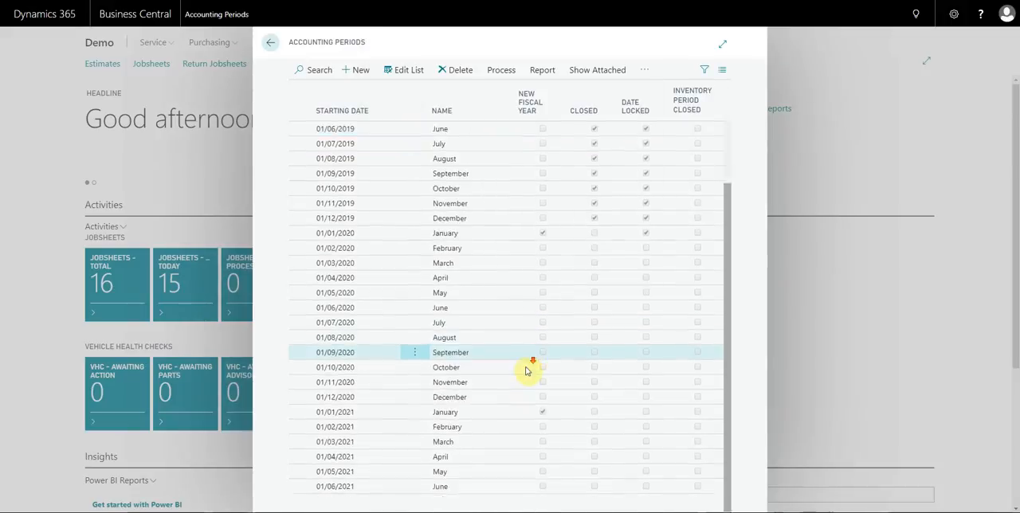
scroll("down", 3)
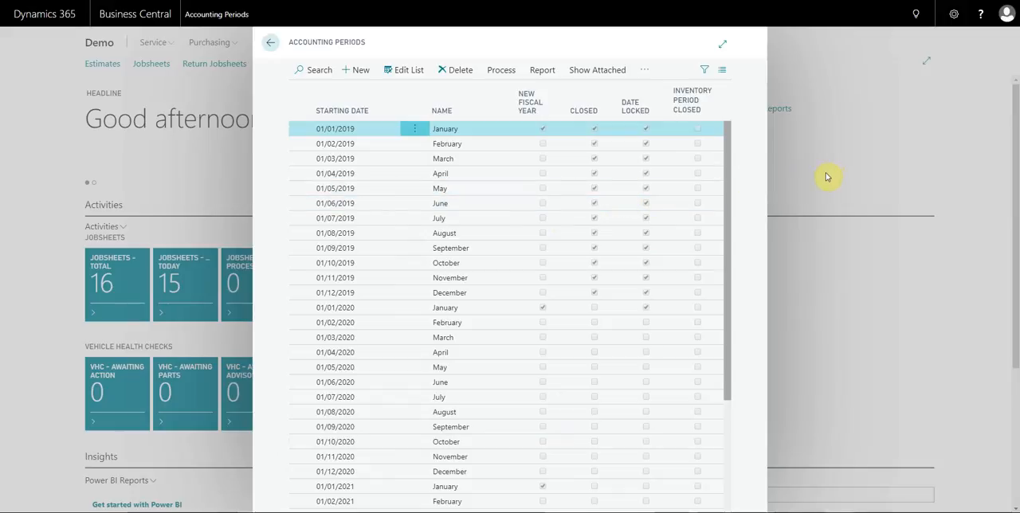
- Close Accounting Periods, open Chart of Accounts via Tell Me and scroll to Stock Holders Equity
left_click(271, 42)
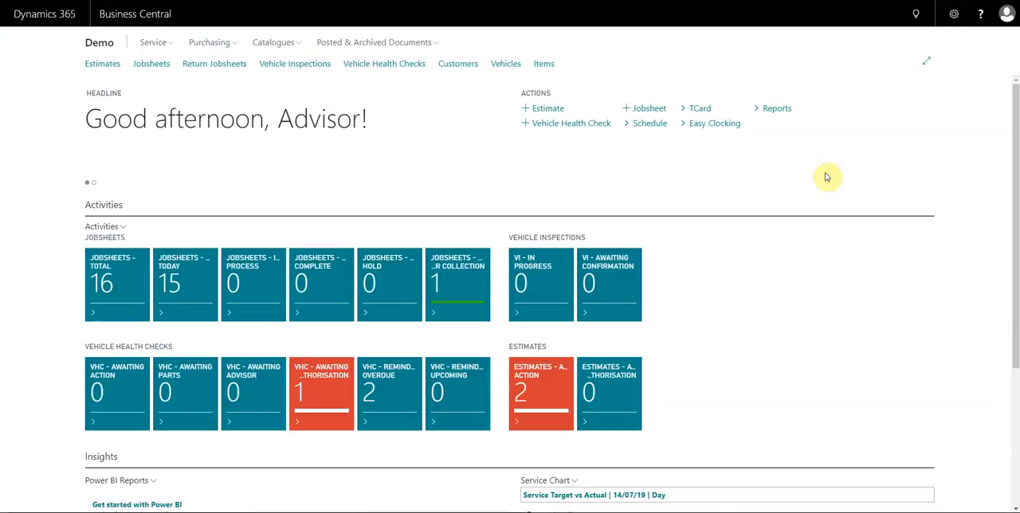
mouse_move(824, 173)
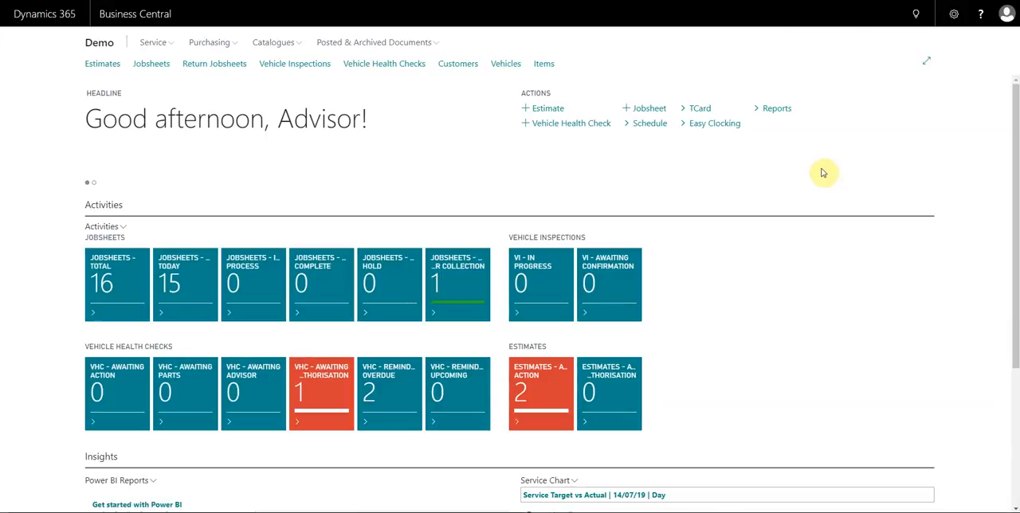
mouse_move(915, 13)
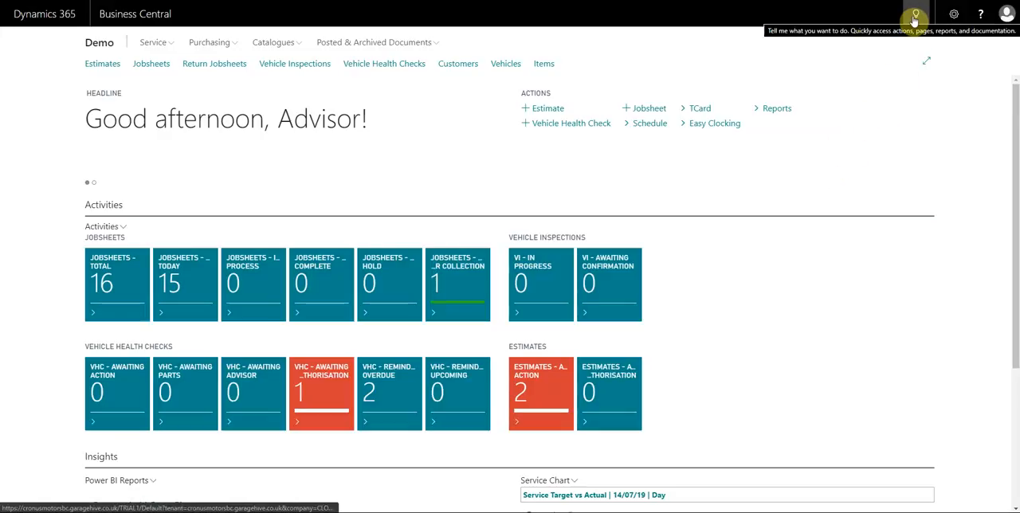
left_click(915, 13)
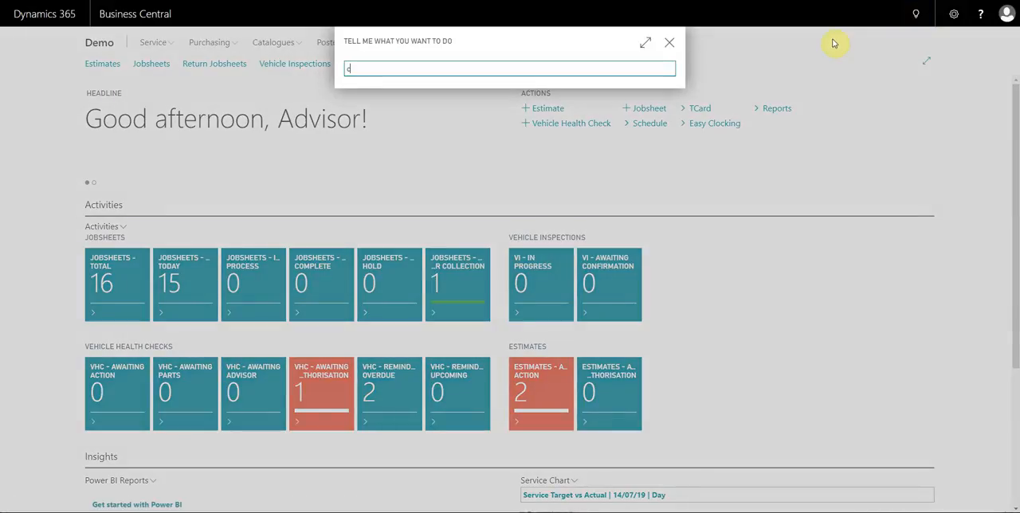
type("hart of acc")
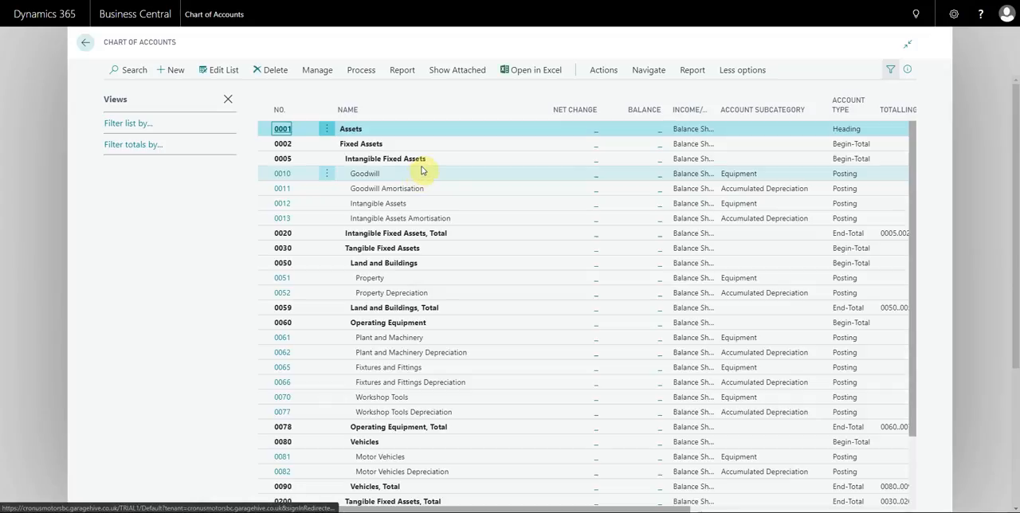
scroll("down", 3)
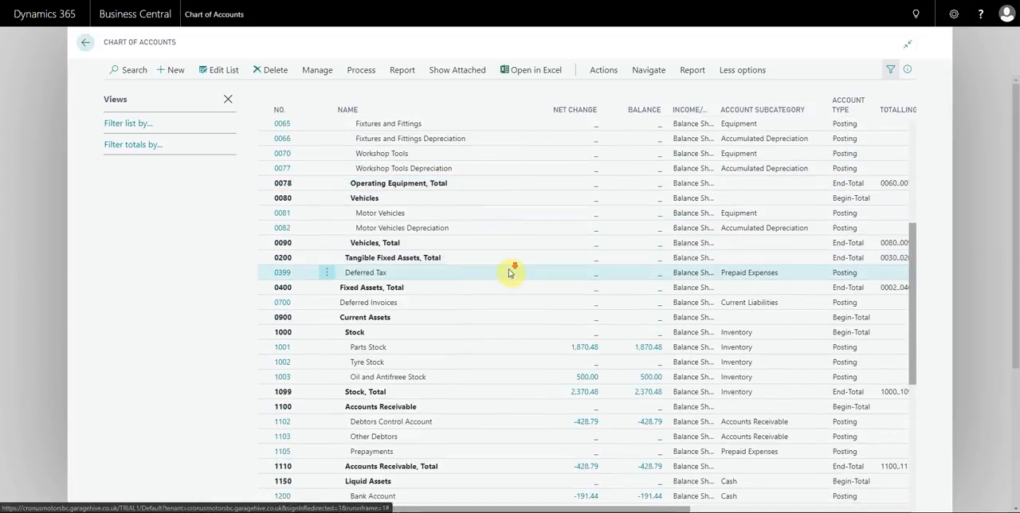
scroll("down", 3)
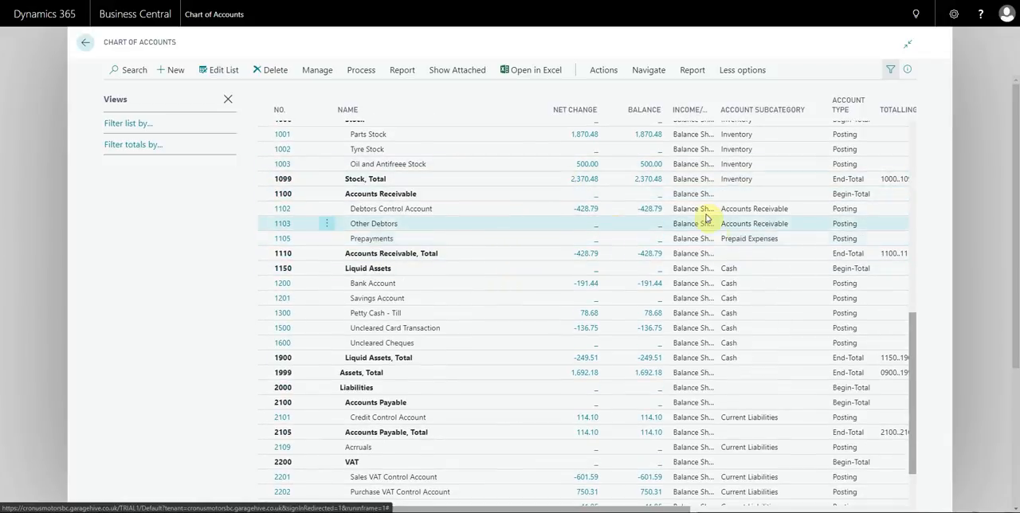
scroll("down", 3)
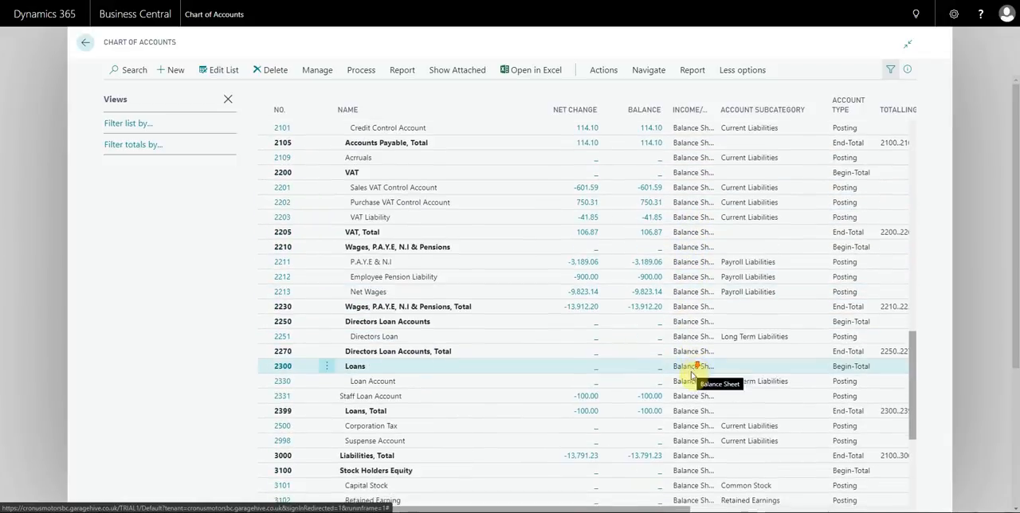
scroll("down", 3)
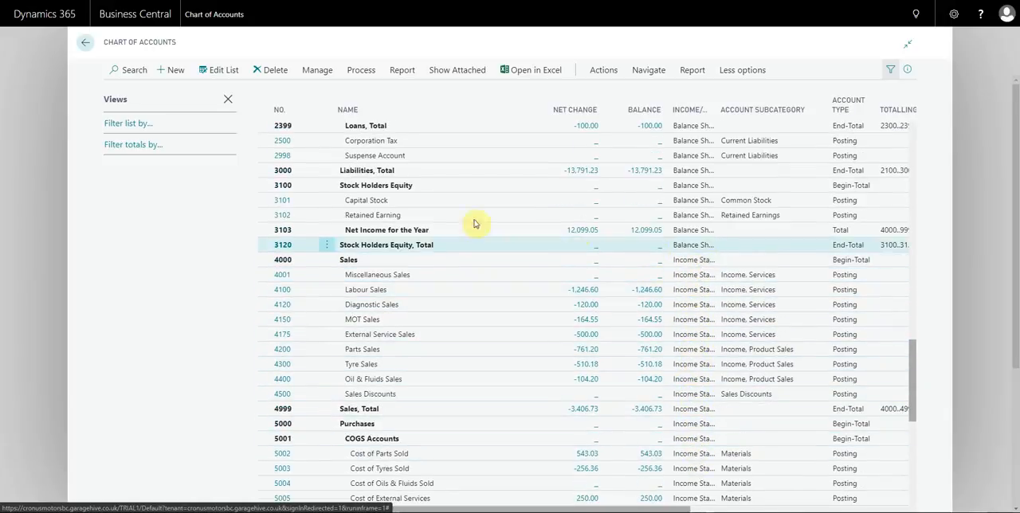
- Filter account totals by date 01/12/2019 and scroll through the balances before closing the page
left_click(134, 143)
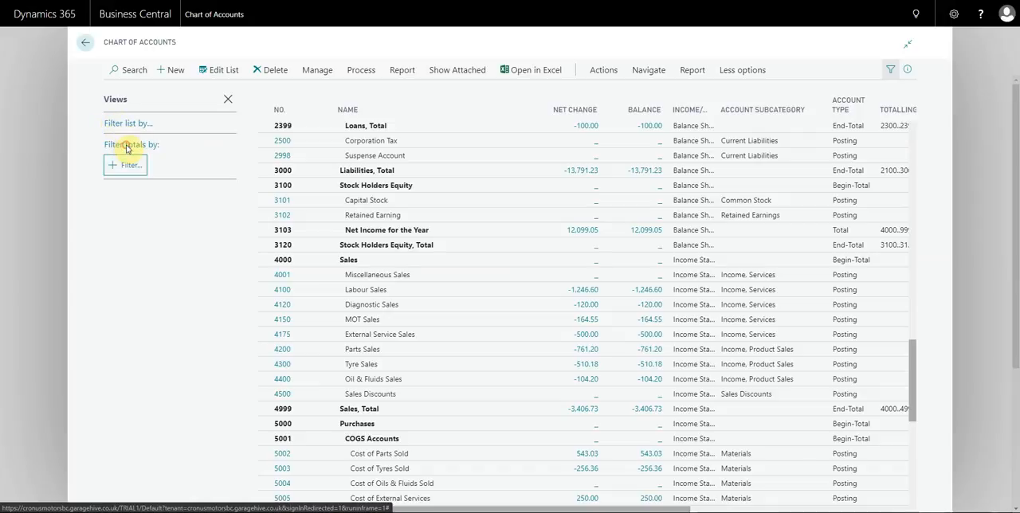
mouse_move(137, 254)
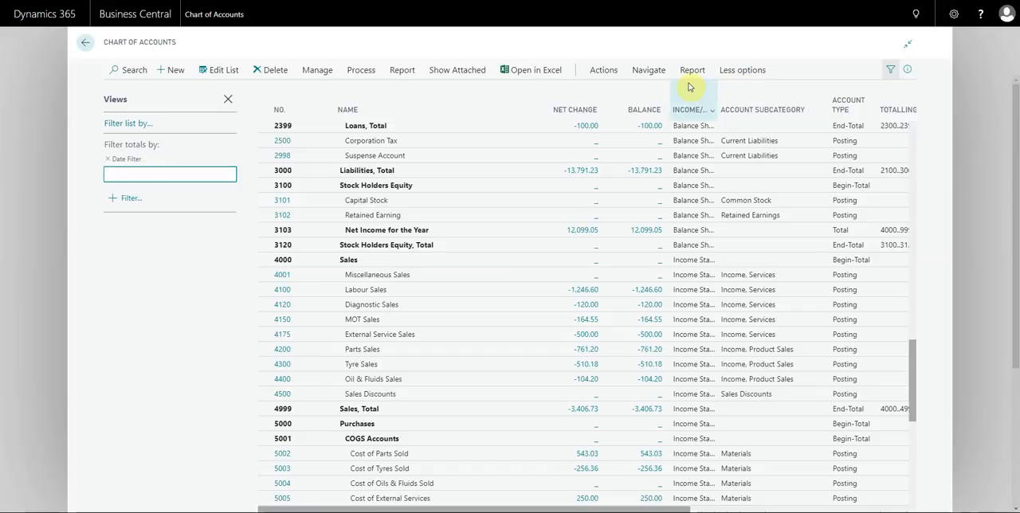
type("01122019")
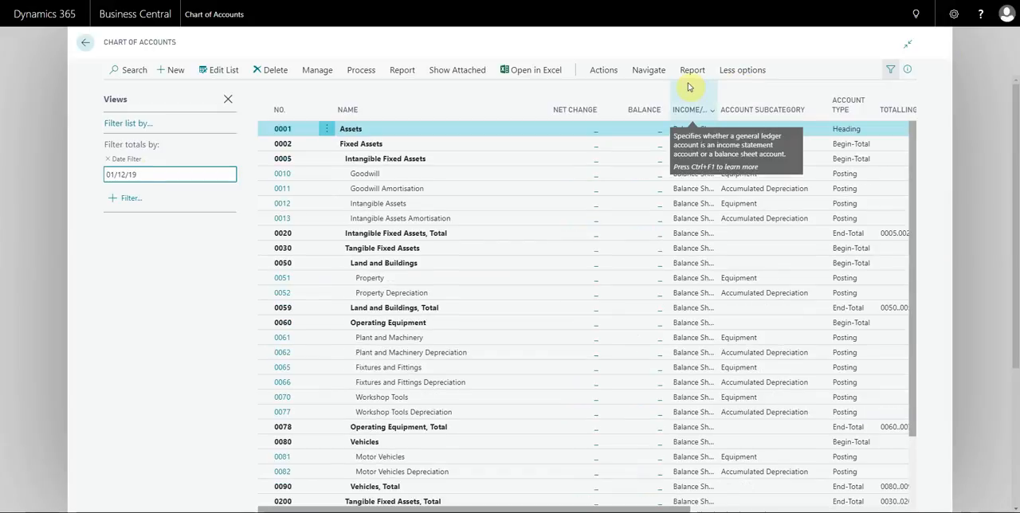
scroll("down", 3)
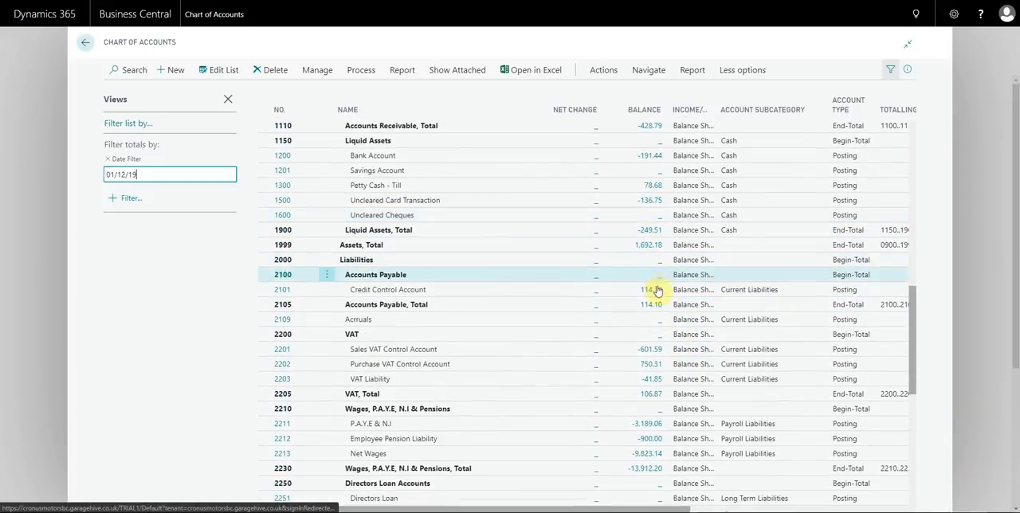
scroll("down", 3)
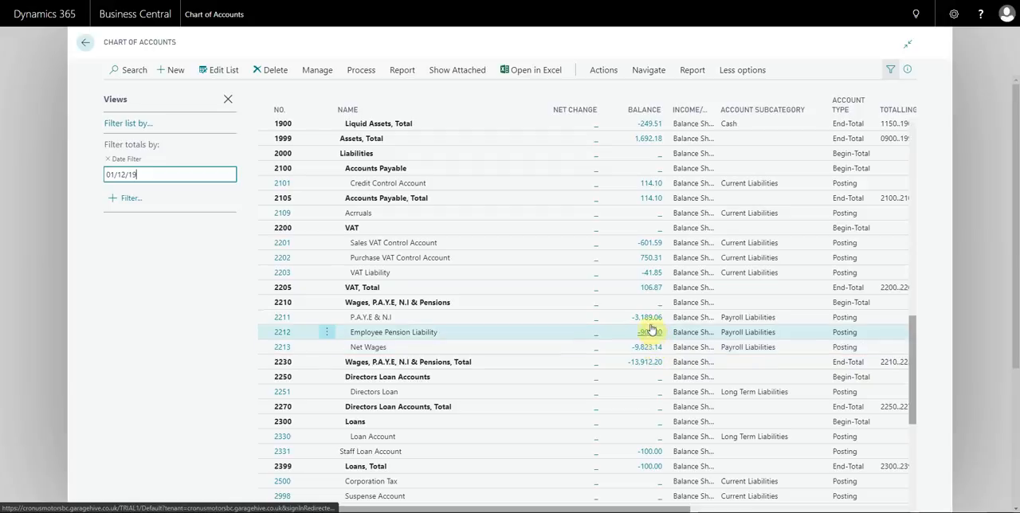
scroll("down", 3)
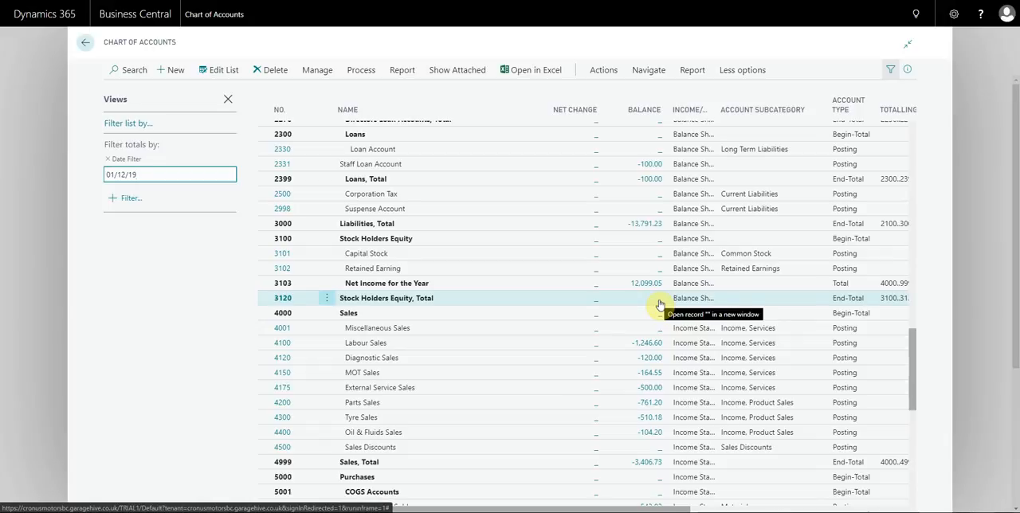
scroll("down", 3)
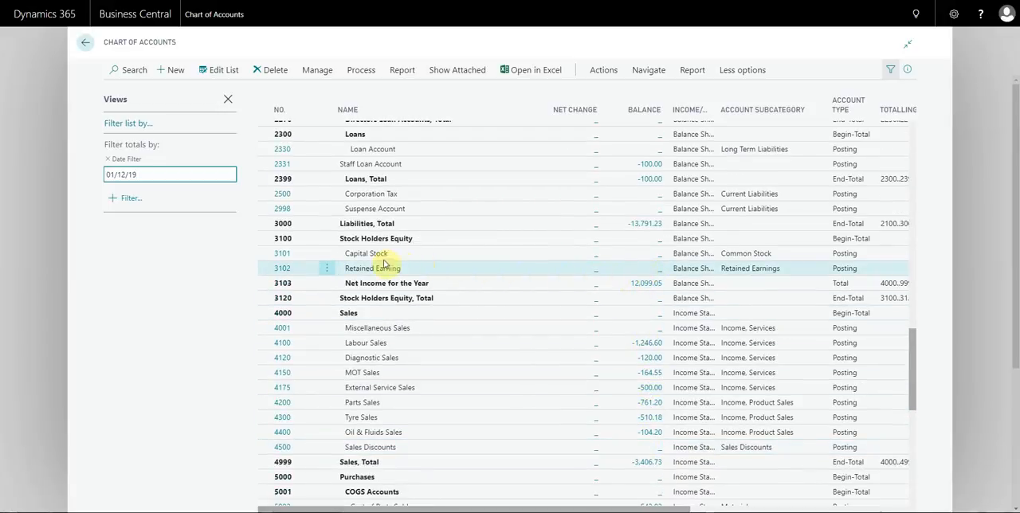
mouse_move(370, 268)
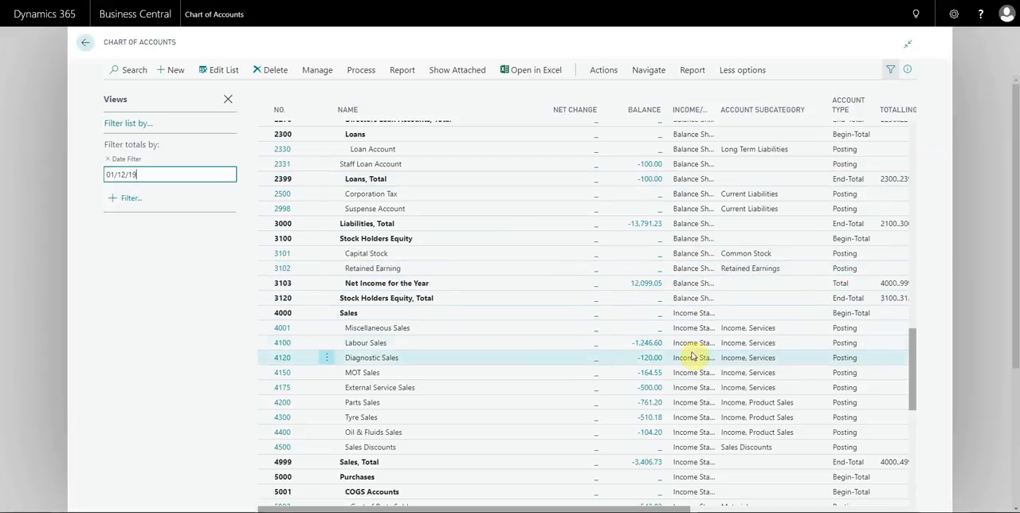
scroll("down", 3)
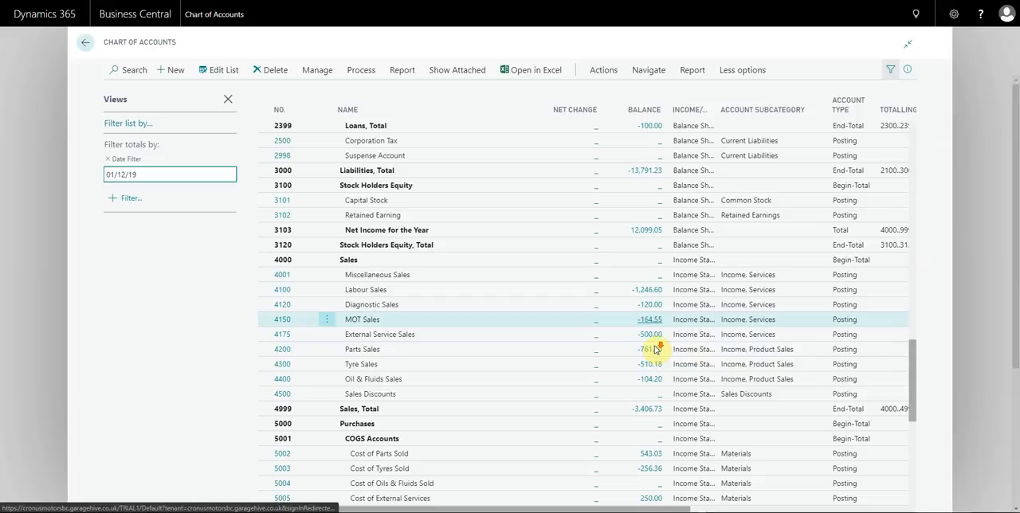
scroll("down", 3)
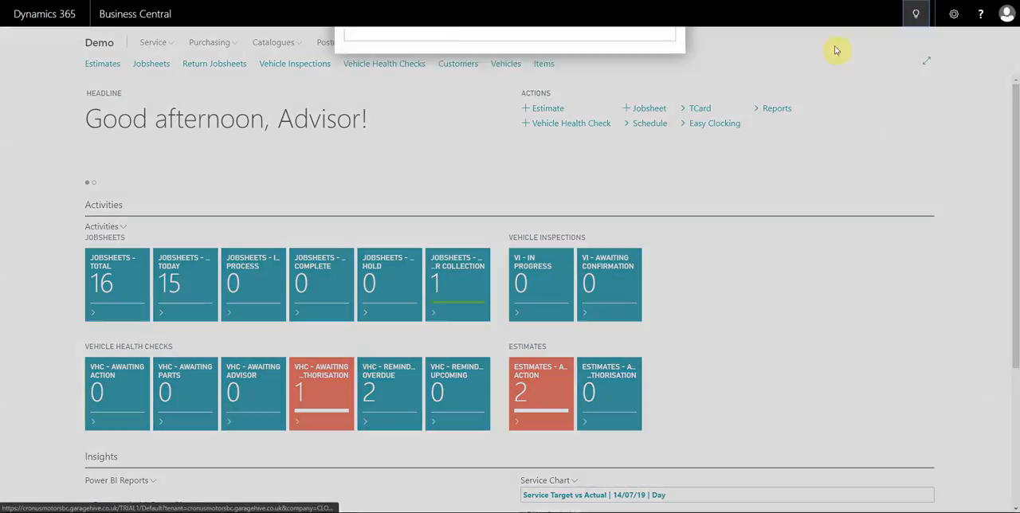
- Run Close Income Statement for year ending 31/12/2019, GENERAL/DEFAULT, G/000005, Retained Earnings Acc. 3102
type("close in")
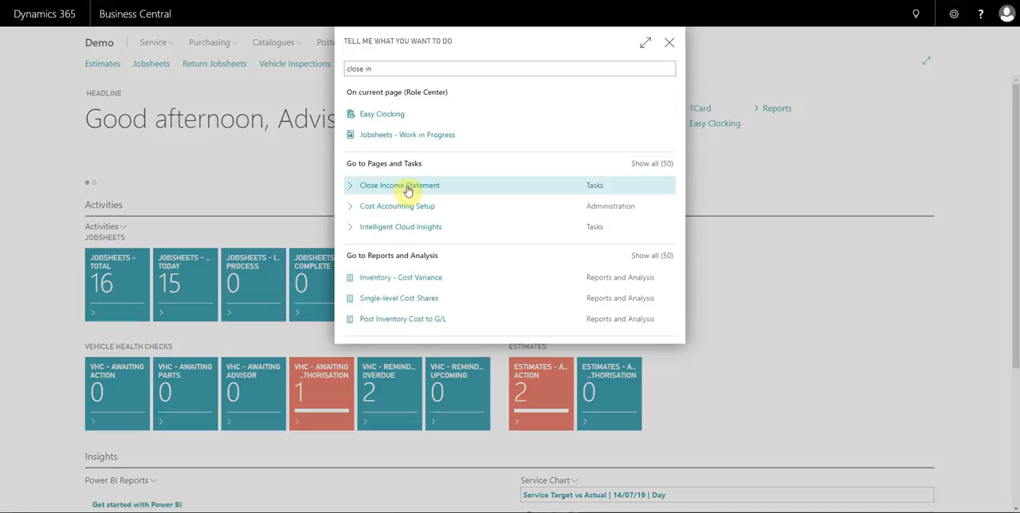
left_click(400, 185)
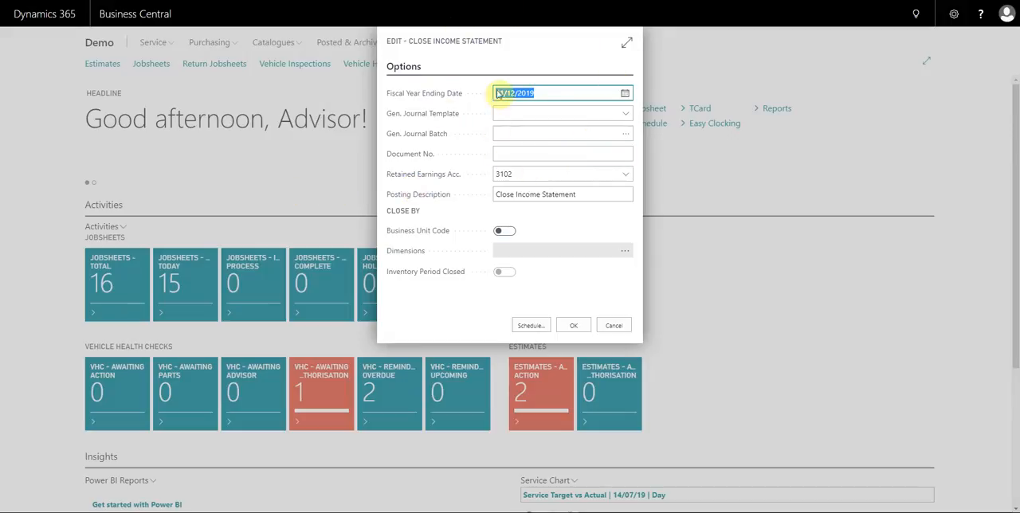
left_click(558, 113)
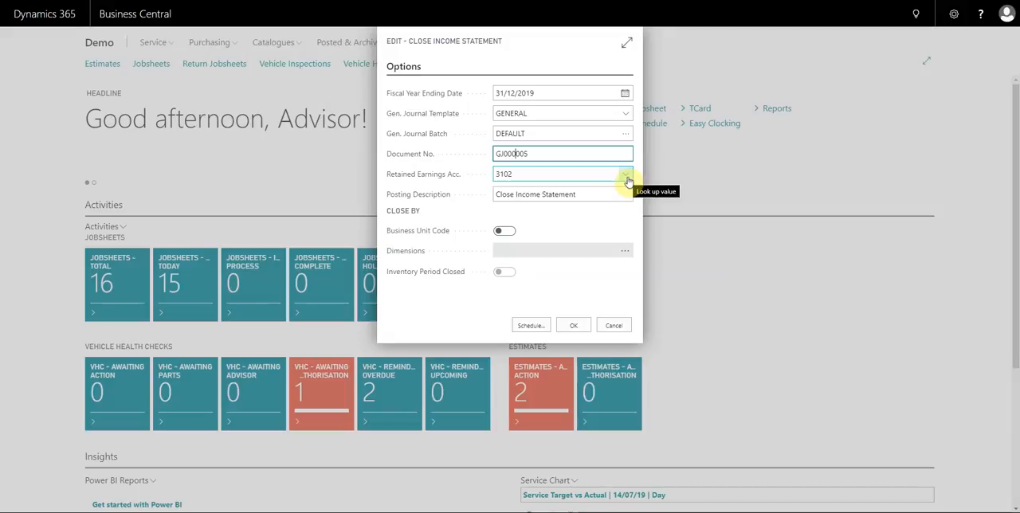
left_click(626, 174)
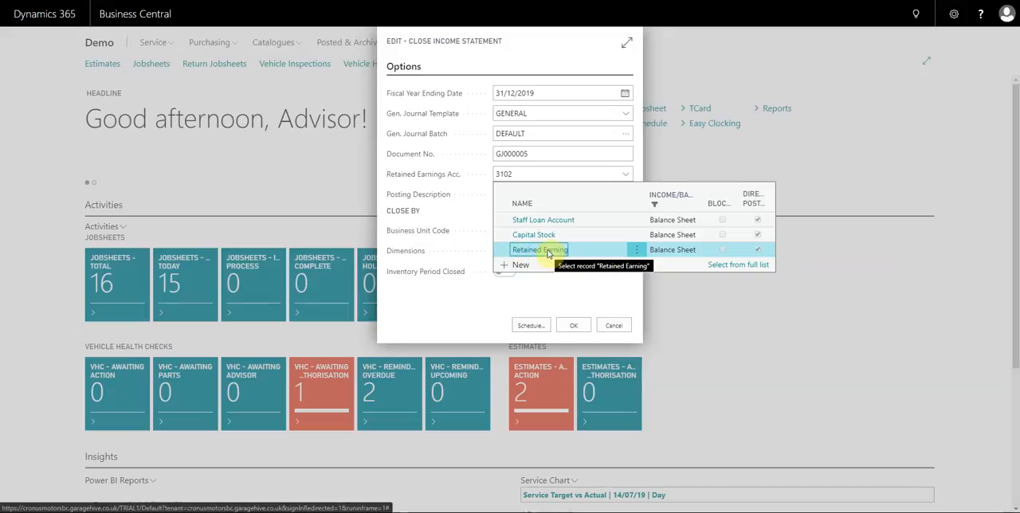
left_click(538, 249)
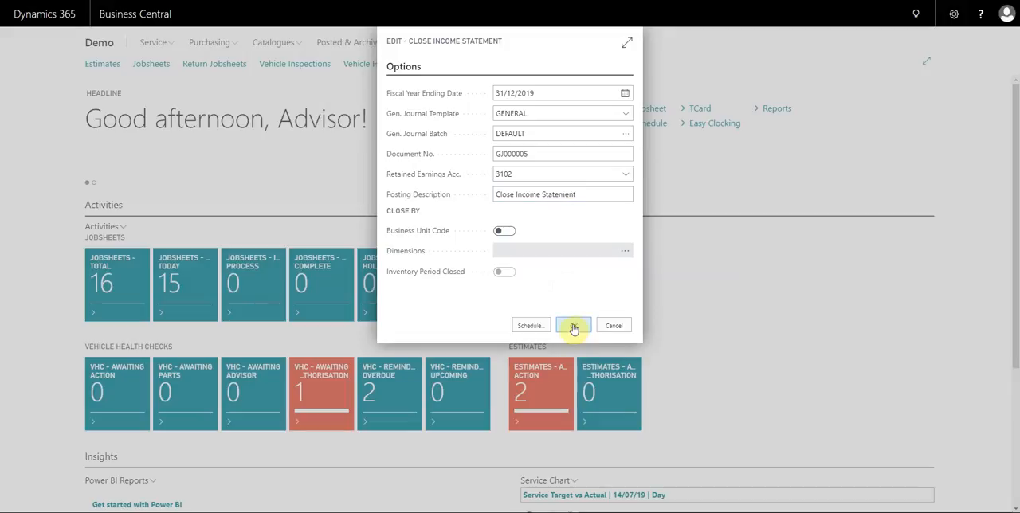
left_click(574, 325)
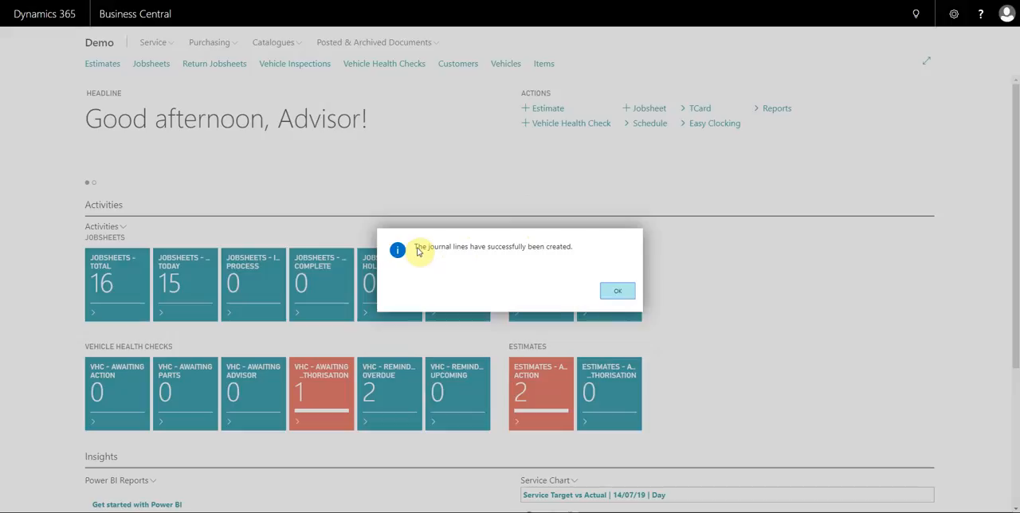
left_click_drag(415, 245, 571, 245)
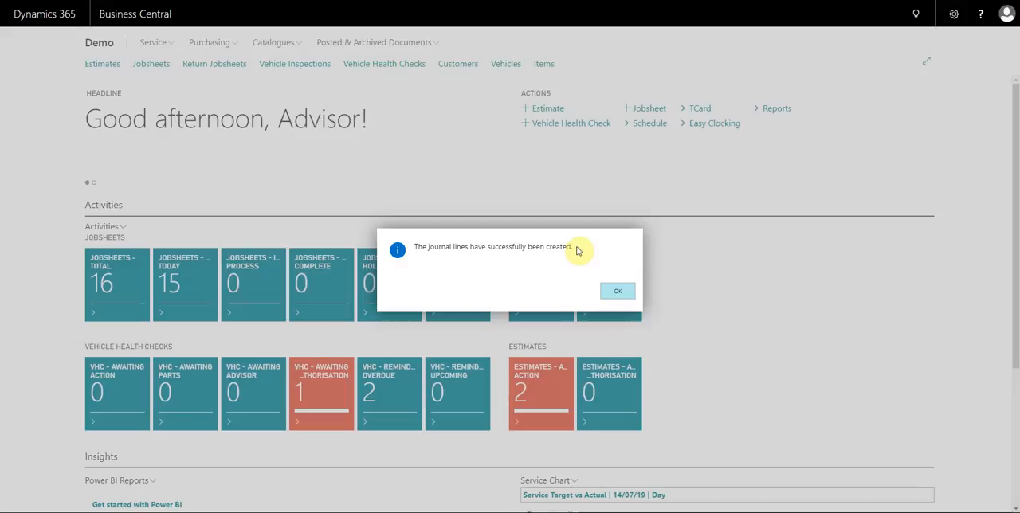
- Dismiss the journal lines created message and search 'gen' for General Journals
left_click(616, 290)
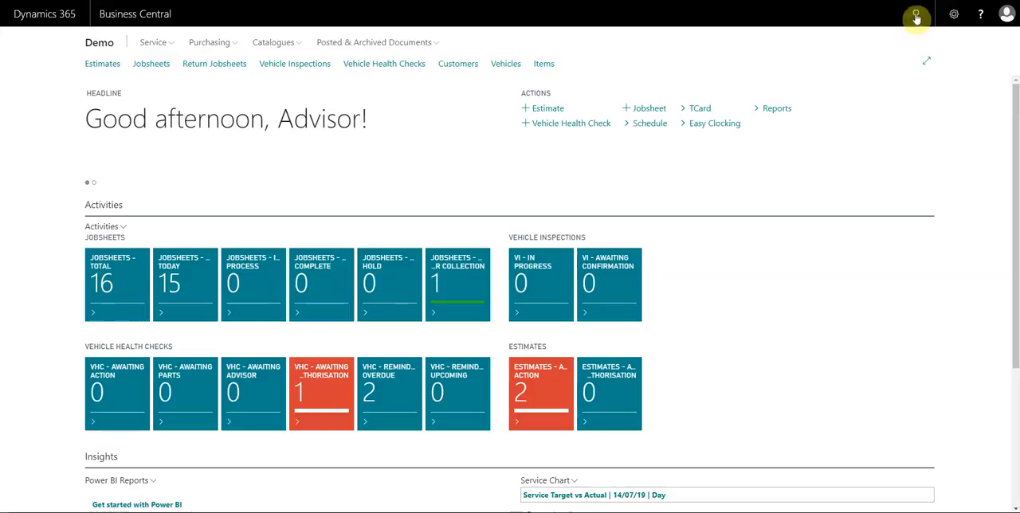
type("gen jou")
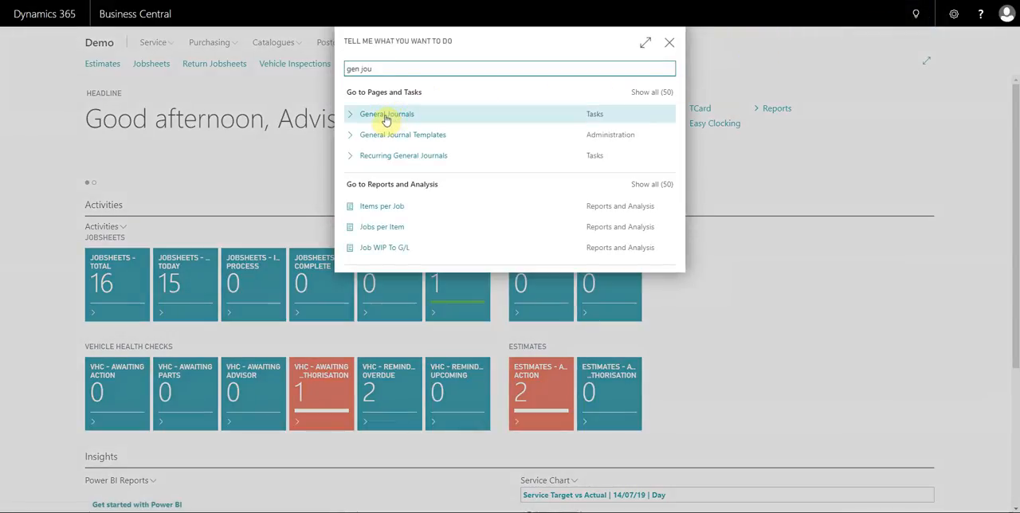
left_click(385, 114)
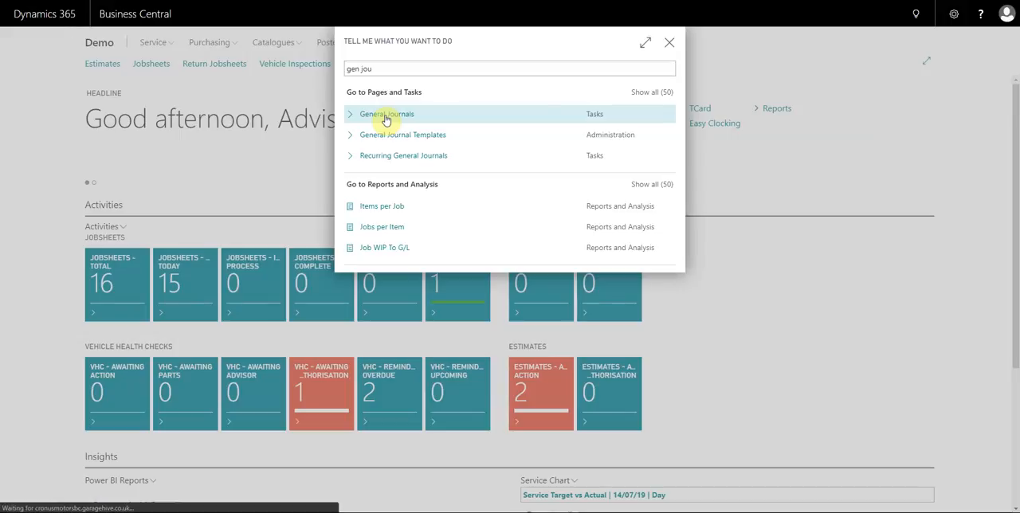
- Open General Journals showing the DEFAULT batch Close Income Statement lines dated 31/12/2019
left_click(385, 115)
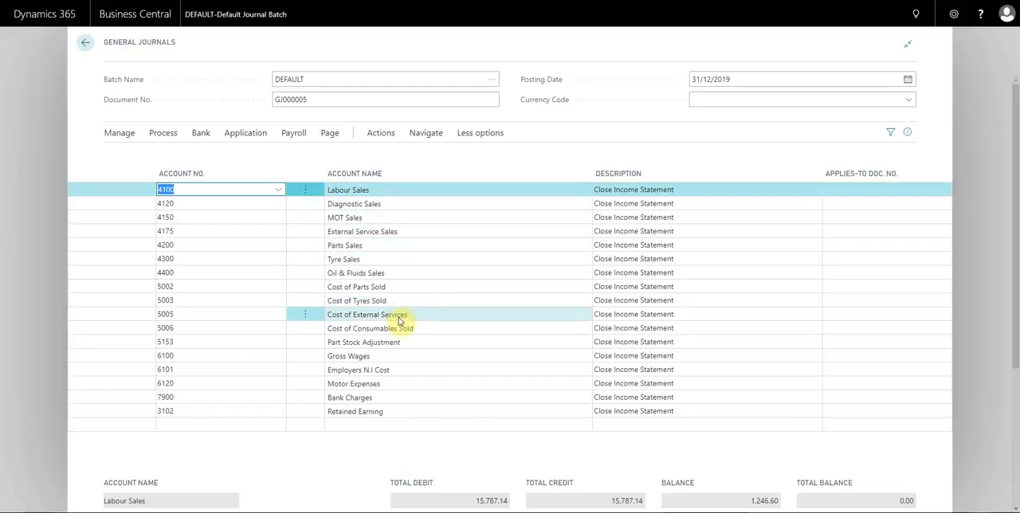
mouse_move(400, 416)
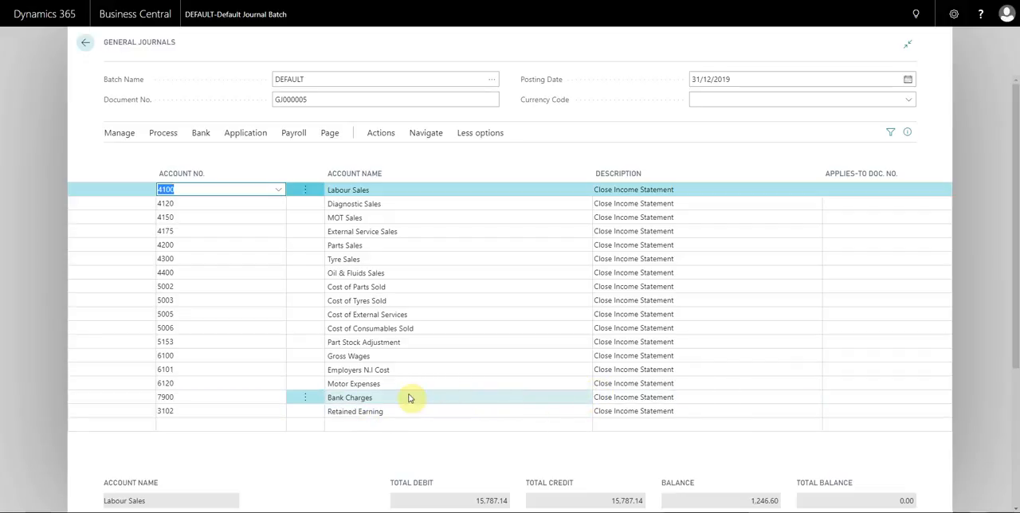
mouse_move(311, 151)
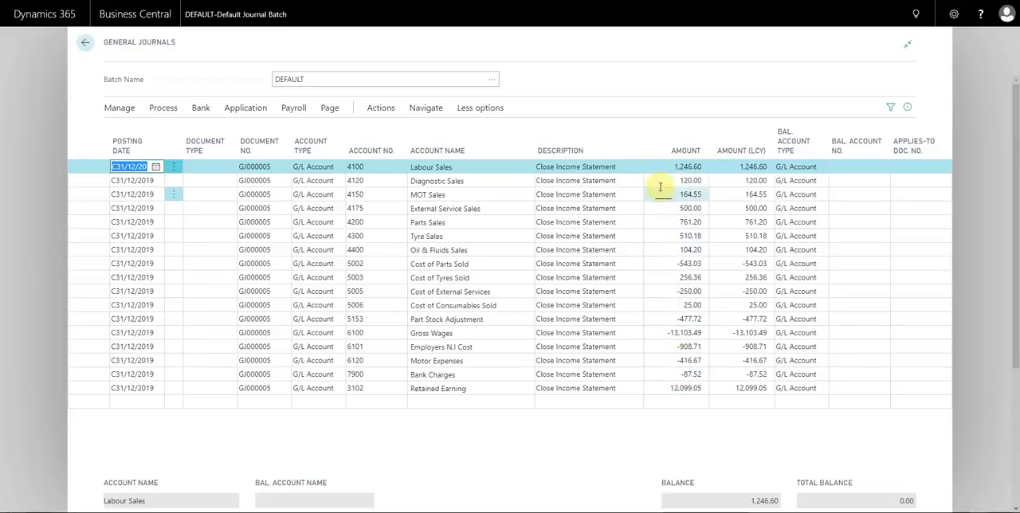
mouse_move(668, 217)
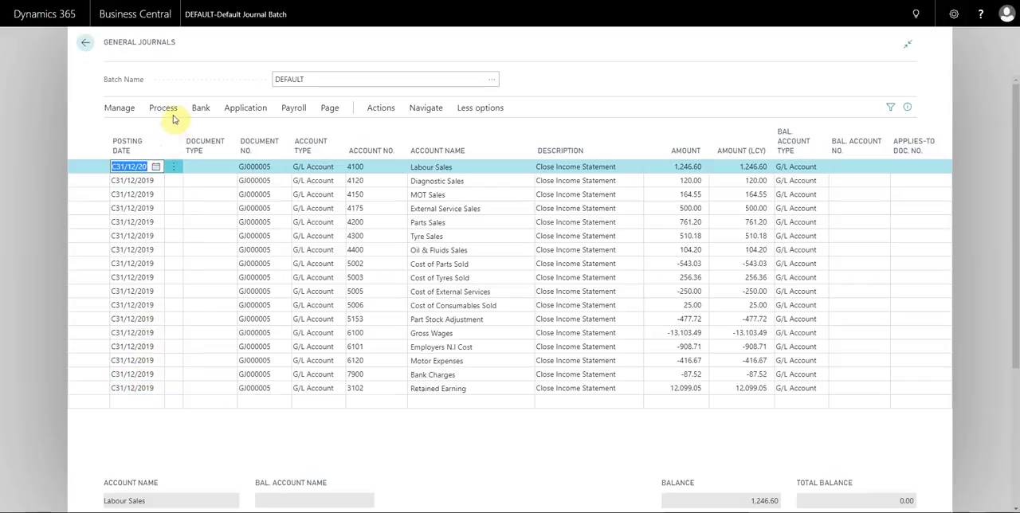
- Post the closing journal lines via Process > Post and acknowledge the success message
left_click(162, 108)
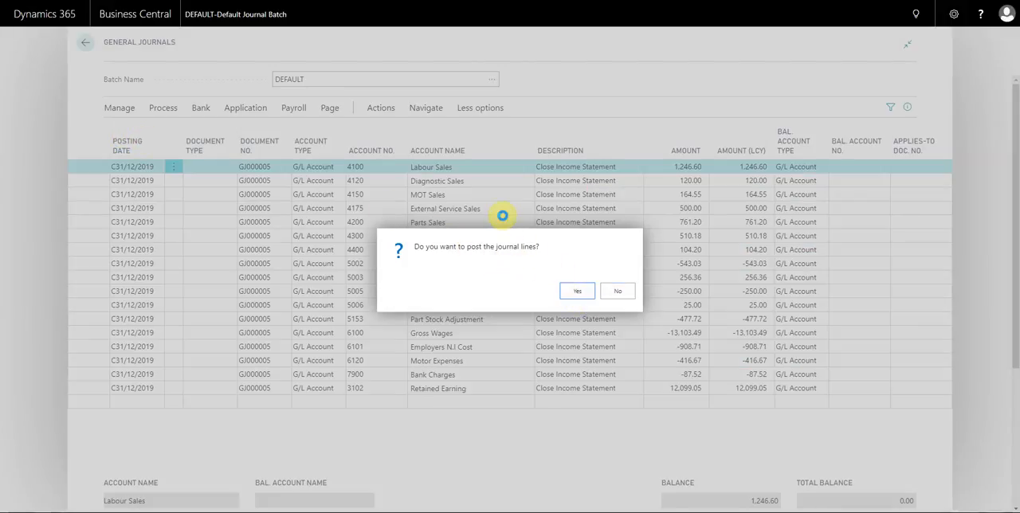
left_click(577, 290)
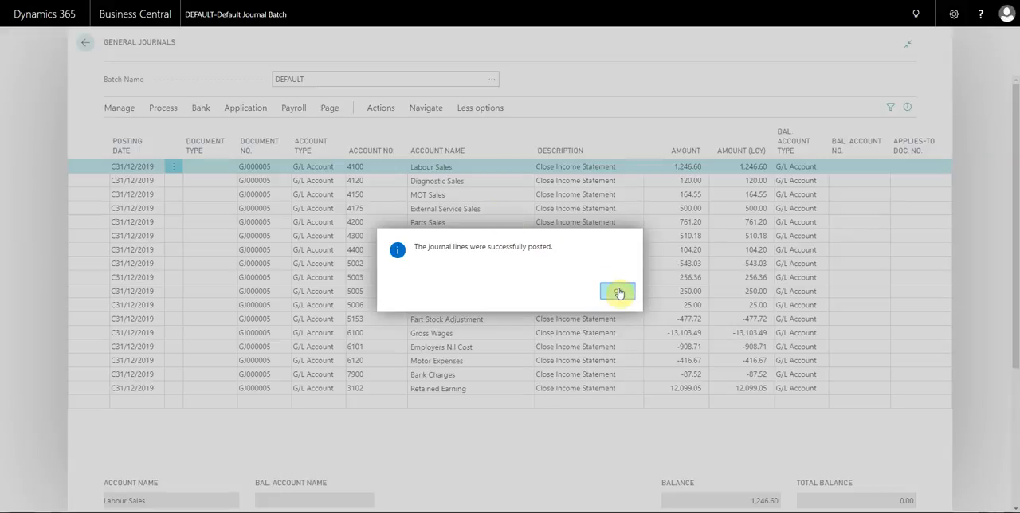
left_click(618, 291)
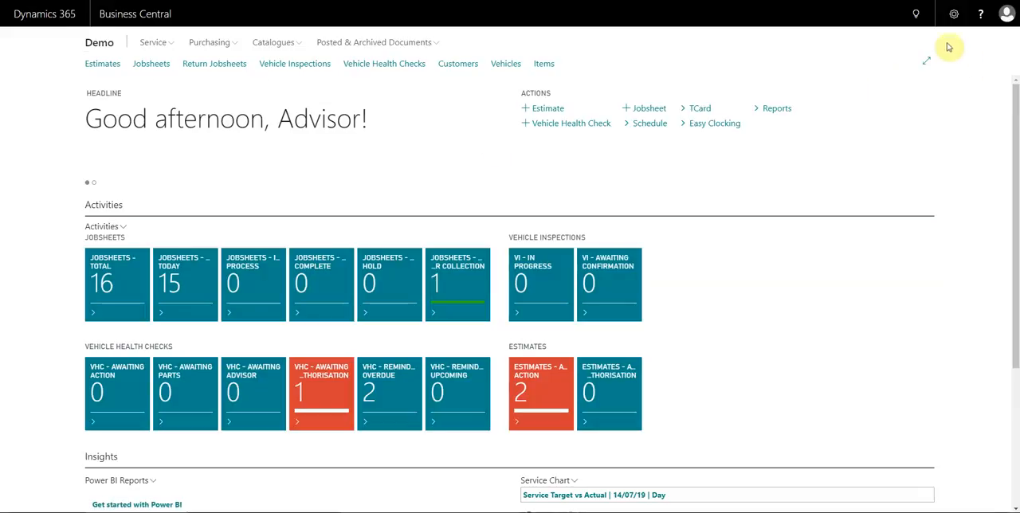
- Reopen Chart of Accounts, filter totals by 01/12/19 and scroll to Retained Earning at 12,099.05
left_click(915, 13)
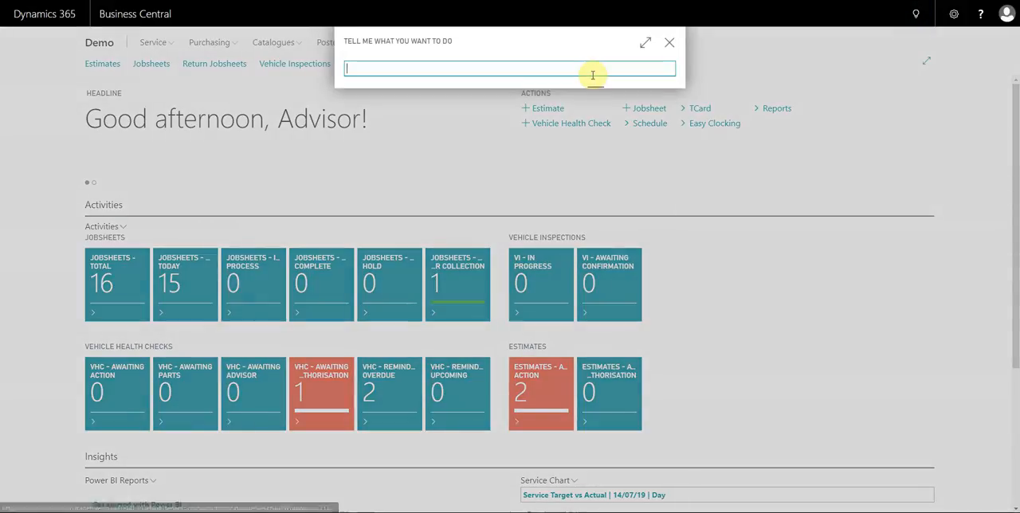
type("chart of acc")
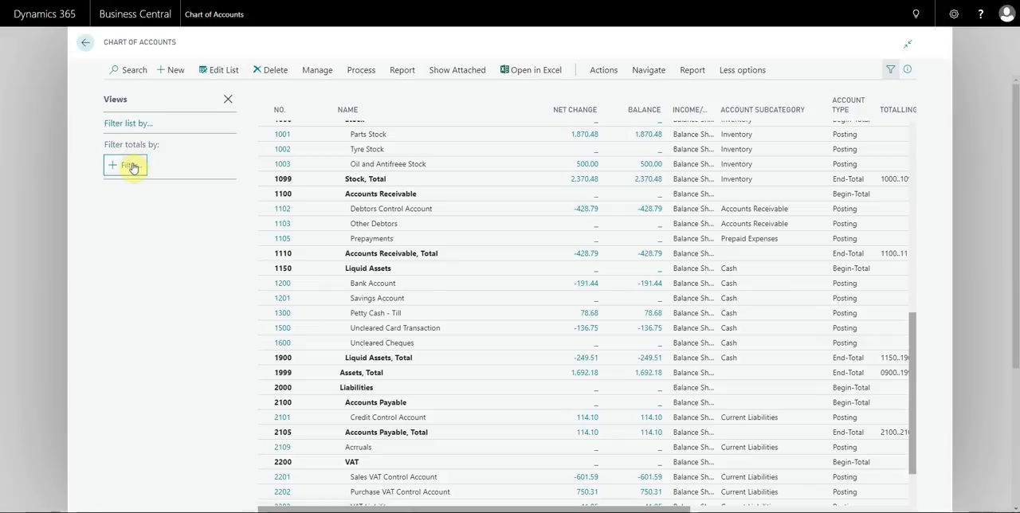
left_click(127, 165)
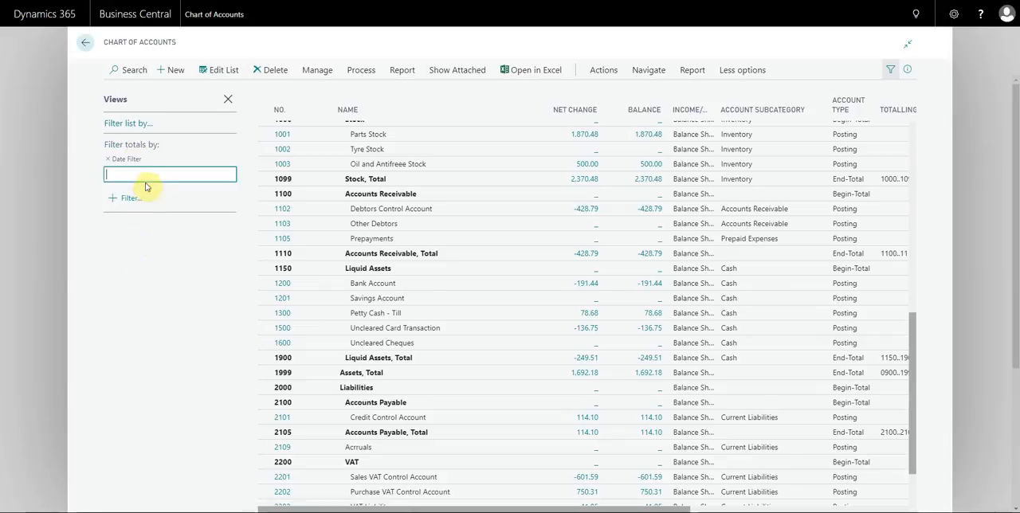
type("01/12/19")
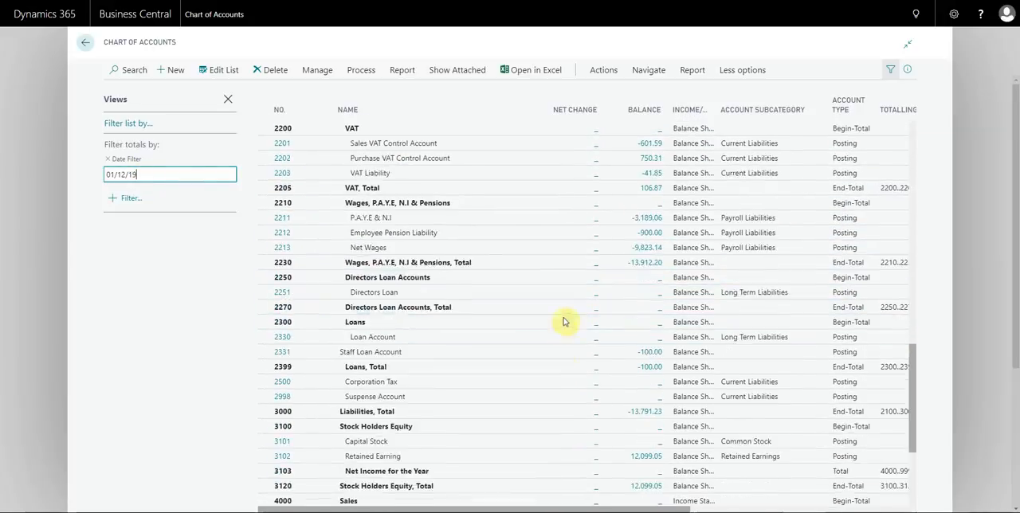
scroll("down", 3)
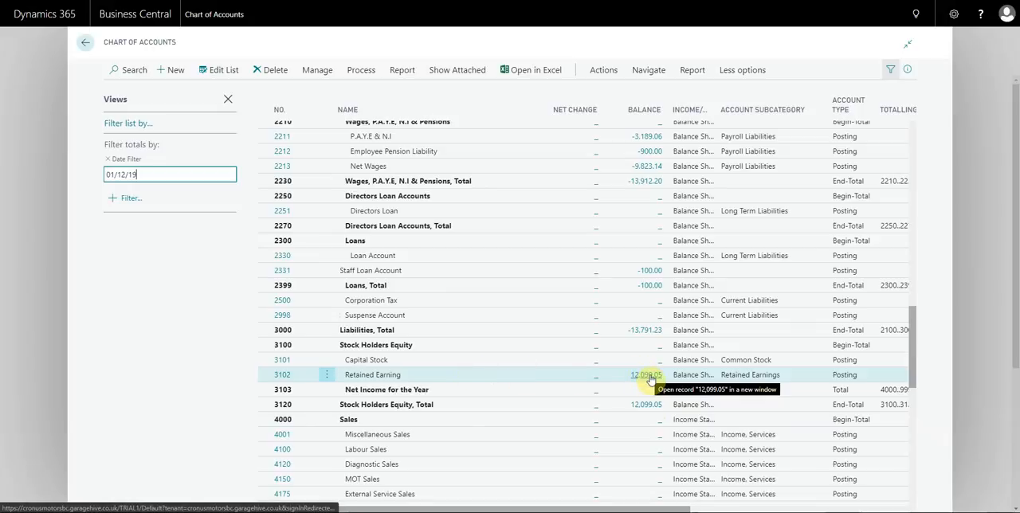
scroll("down", 3)
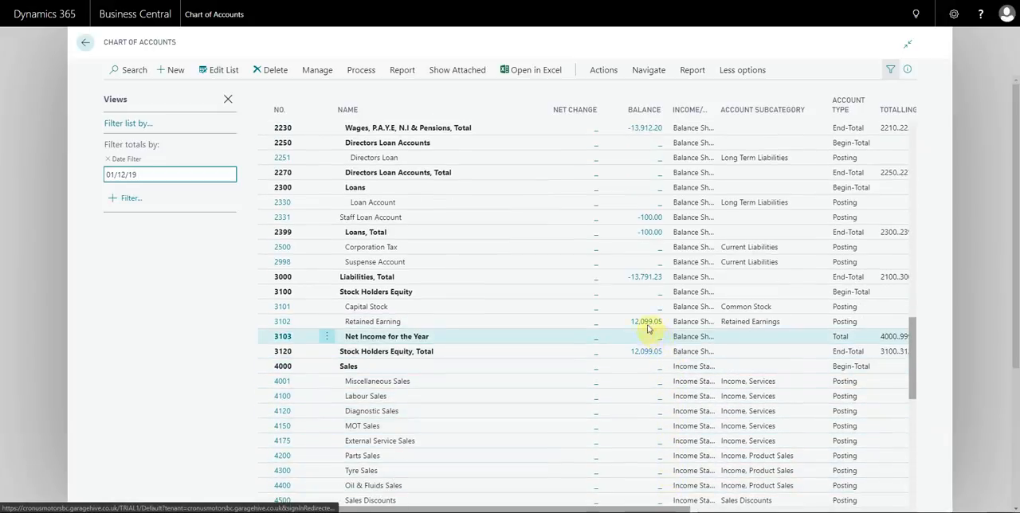
- Review the 12,099.05 Close Income Statement entry dated 31/12/2019 behind Retained Earning, then return home
left_click(647, 322)
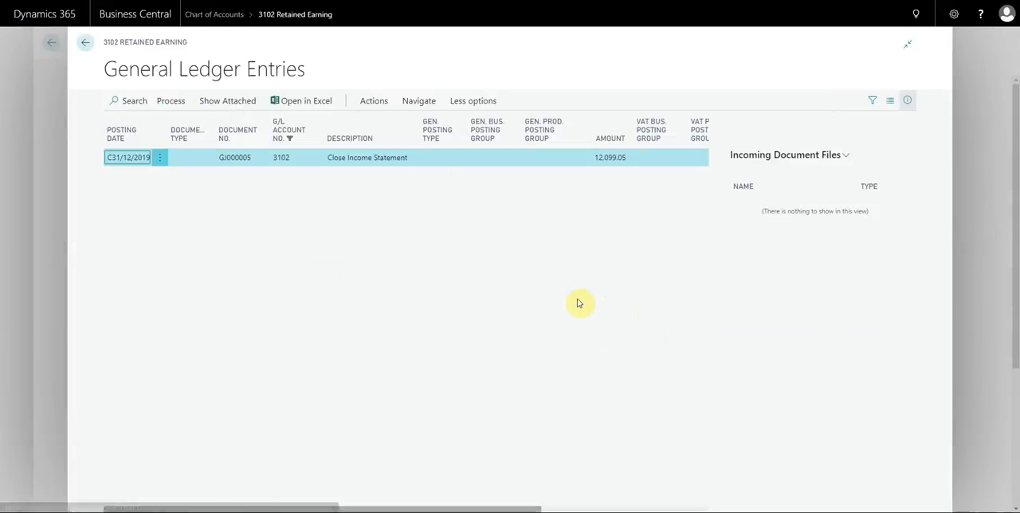
mouse_move(54, 232)
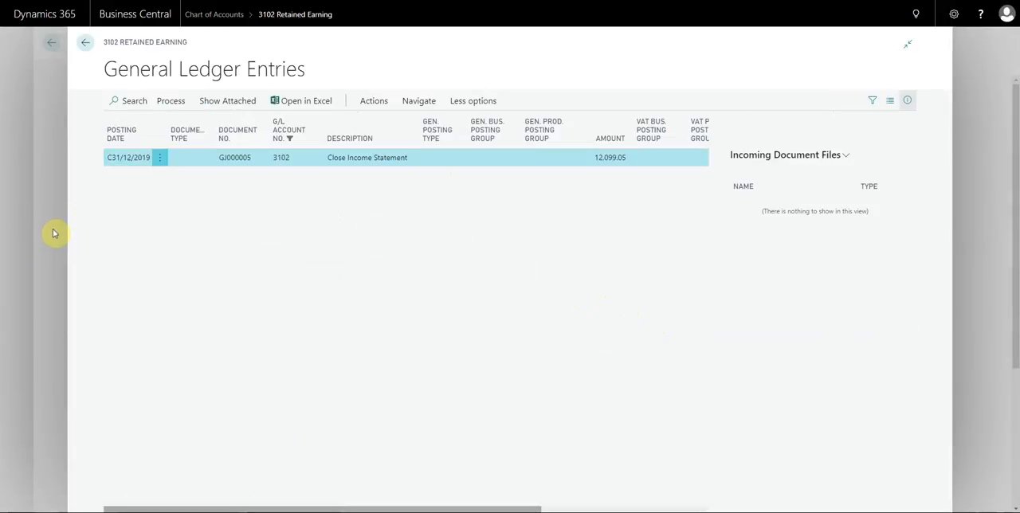
left_click(85, 42)
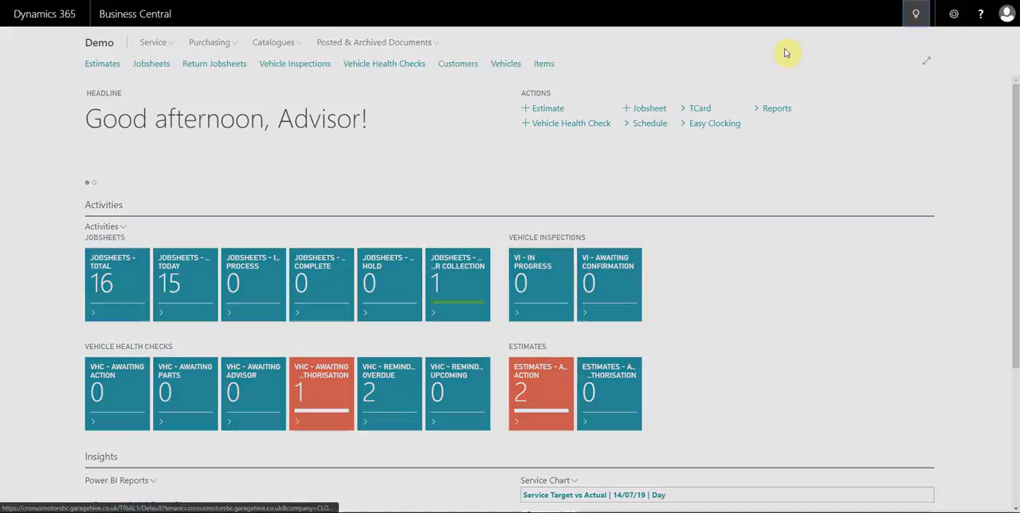
- Find General Ledger Setup via Tell Me search for 'Gen led' and bring it up
left_click(915, 13)
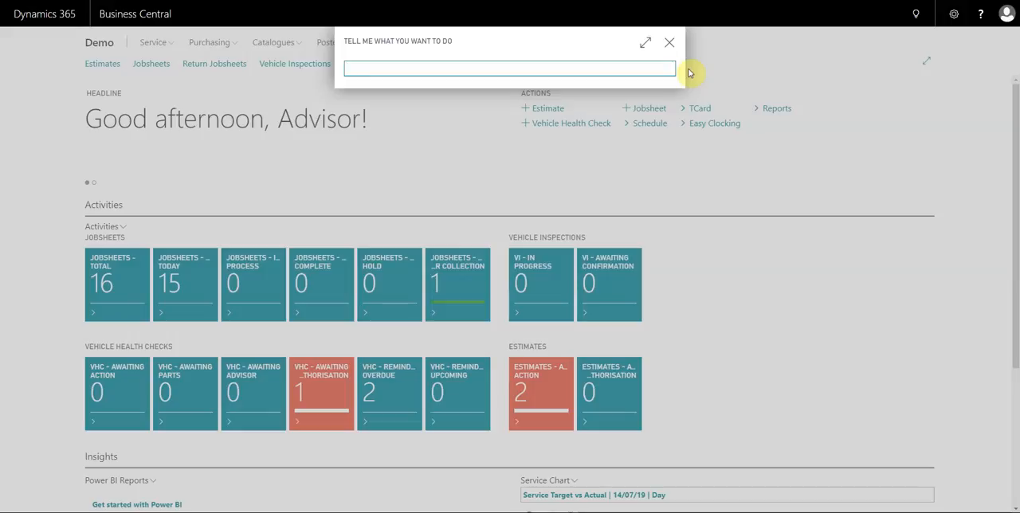
type("Gen led")
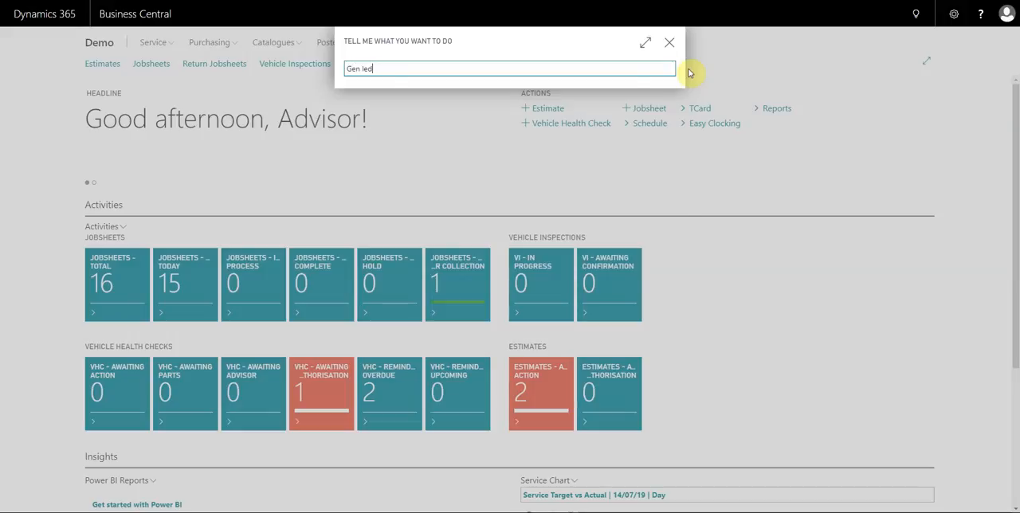
type("Gen led")
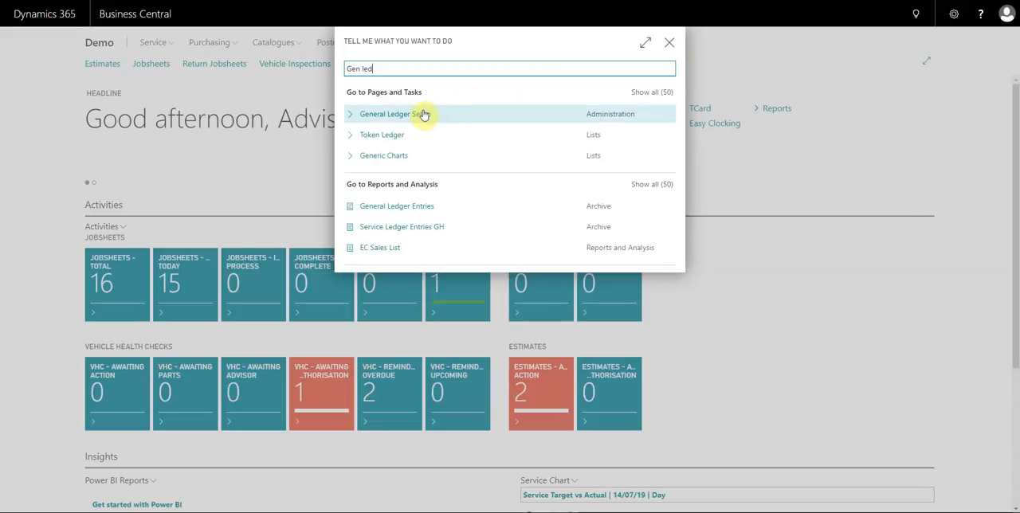
mouse_move(386, 118)
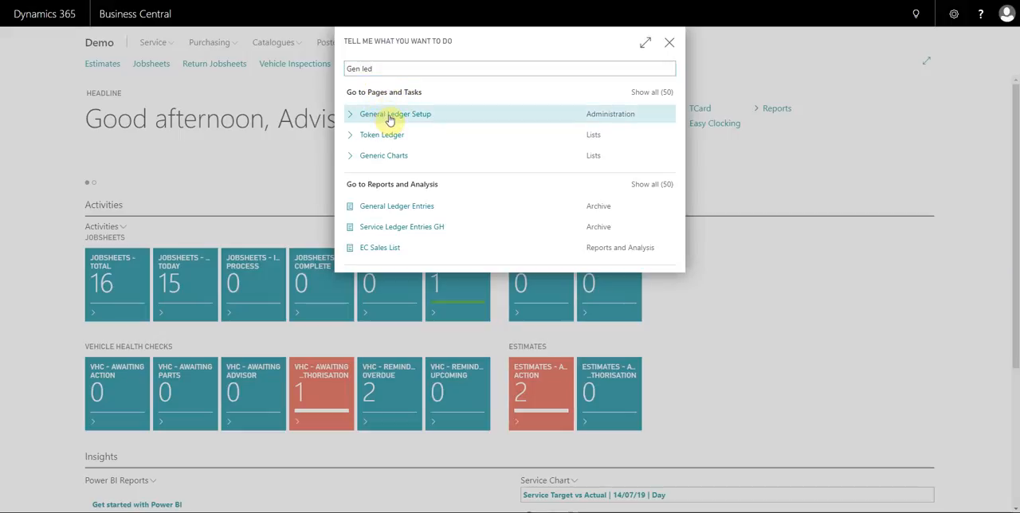
left_click(392, 115)
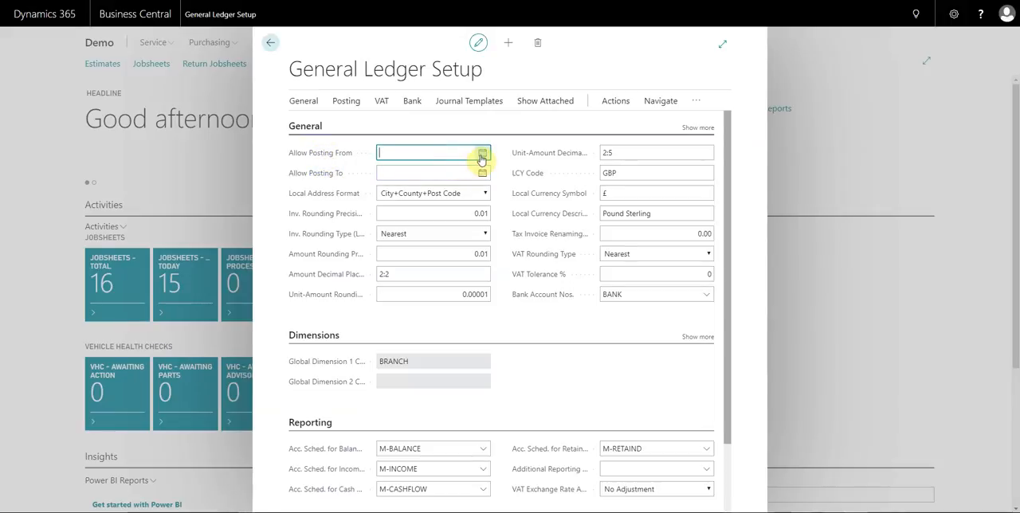
- Set Allow Posting From 01/12/2019 and Allow Posting To 31/01/2020, then return home
left_click(482, 152)
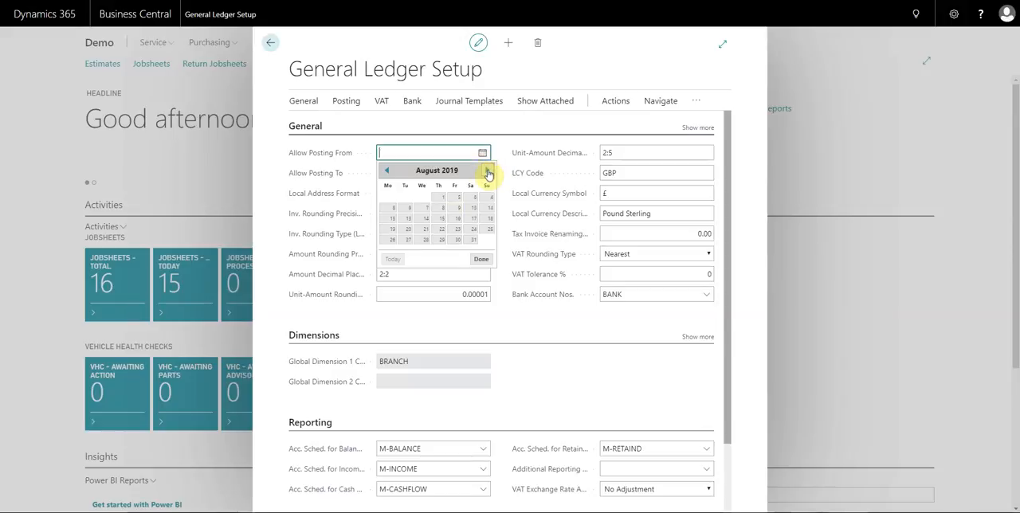
left_click(485, 172)
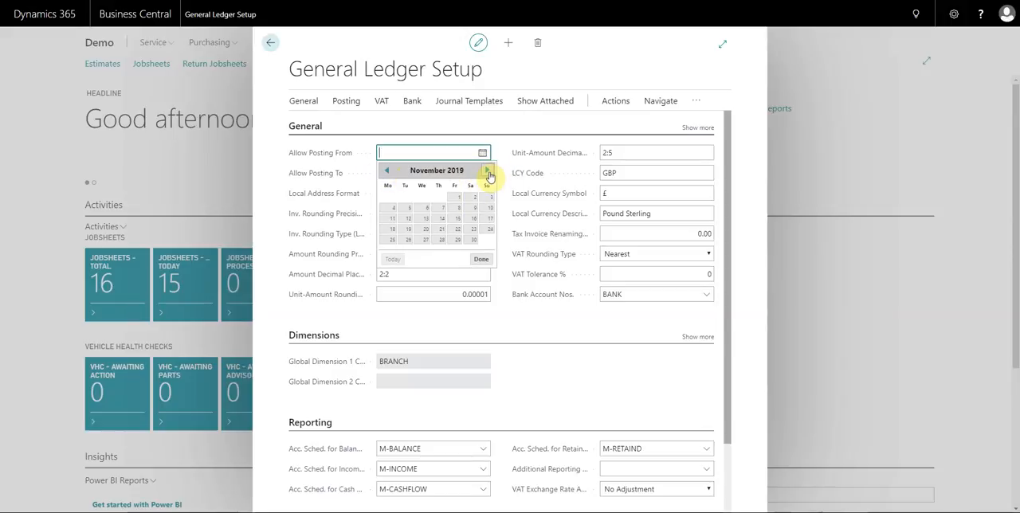
left_click(488, 169)
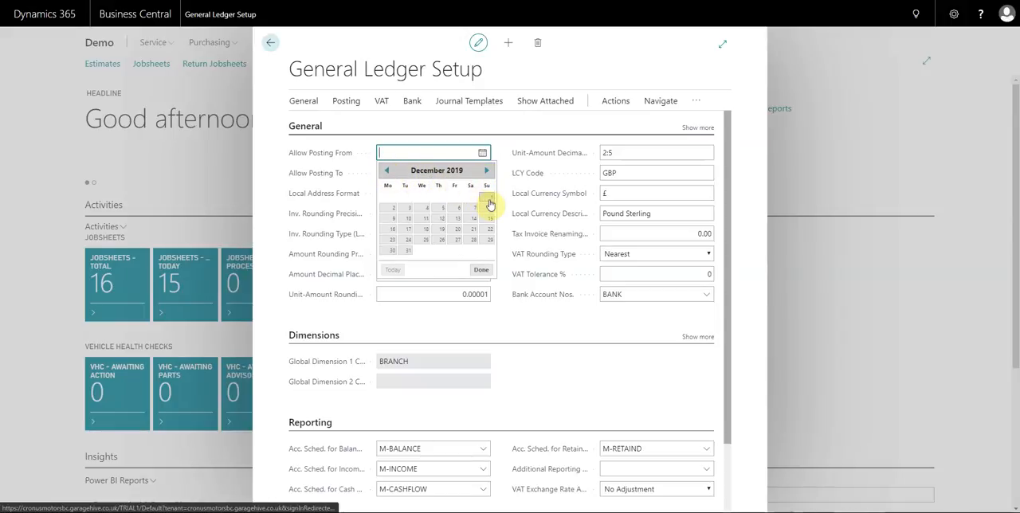
type("01/12/2019")
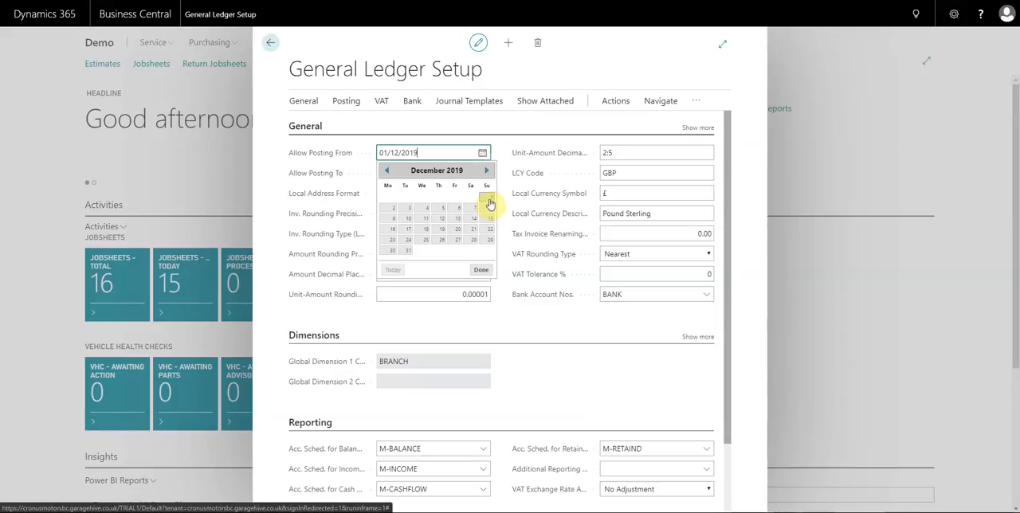
left_click(481, 172)
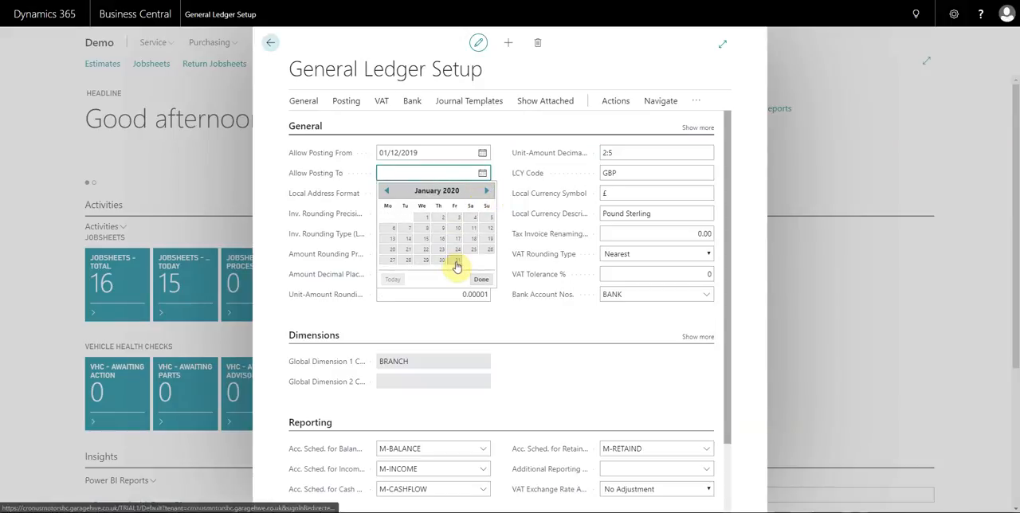
left_click(457, 260)
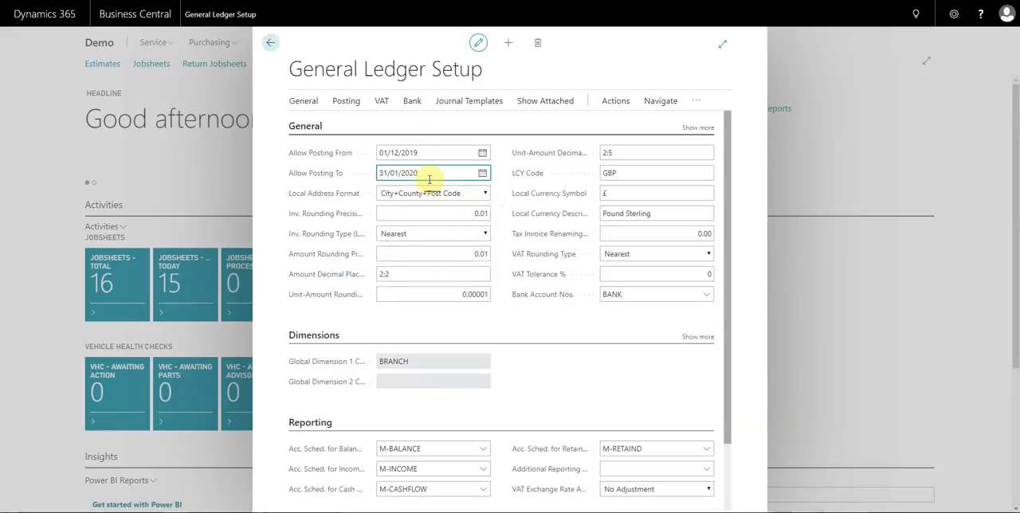
left_click(271, 41)
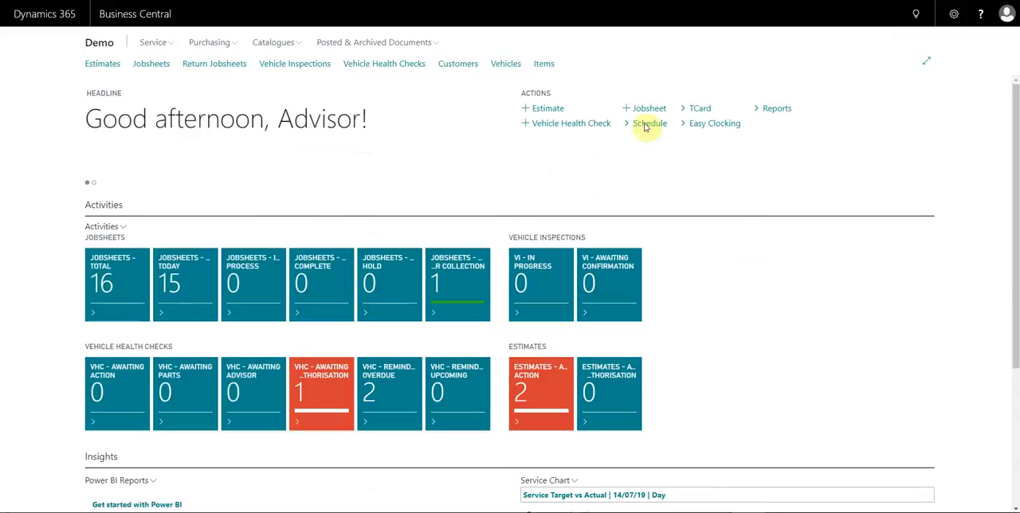
- Find User Setup via Tell Me search for 'User set' and bring up the list of ADVISOR and TECH users
left_click(914, 13)
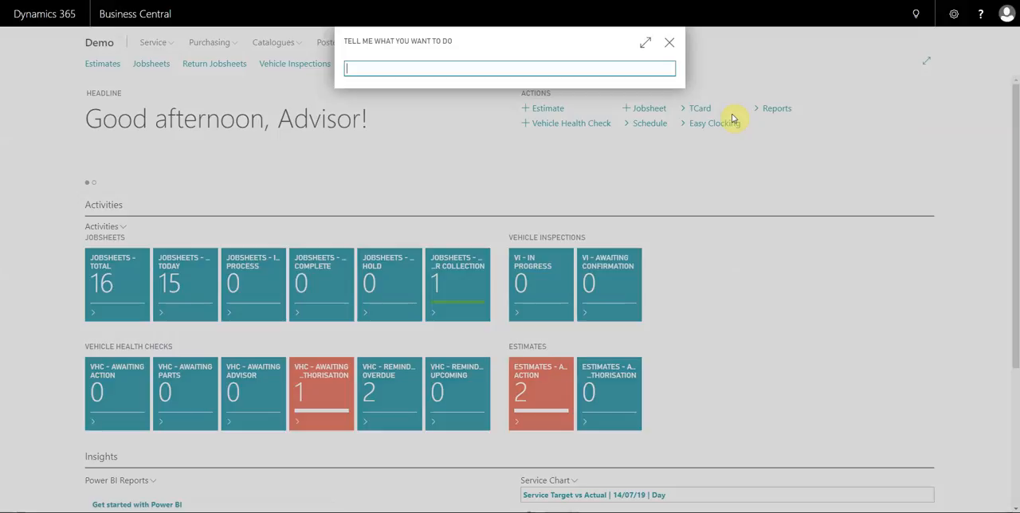
type("User set")
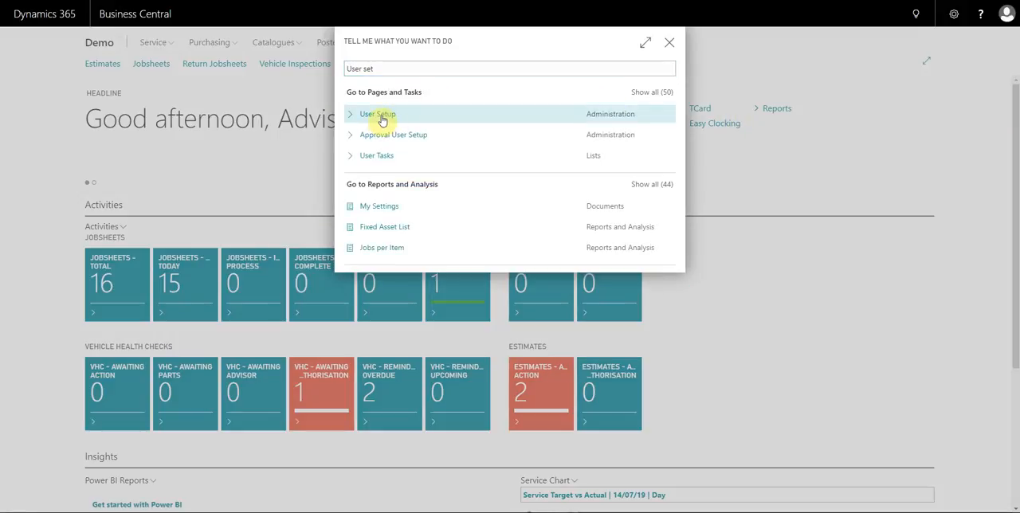
left_click(376, 115)
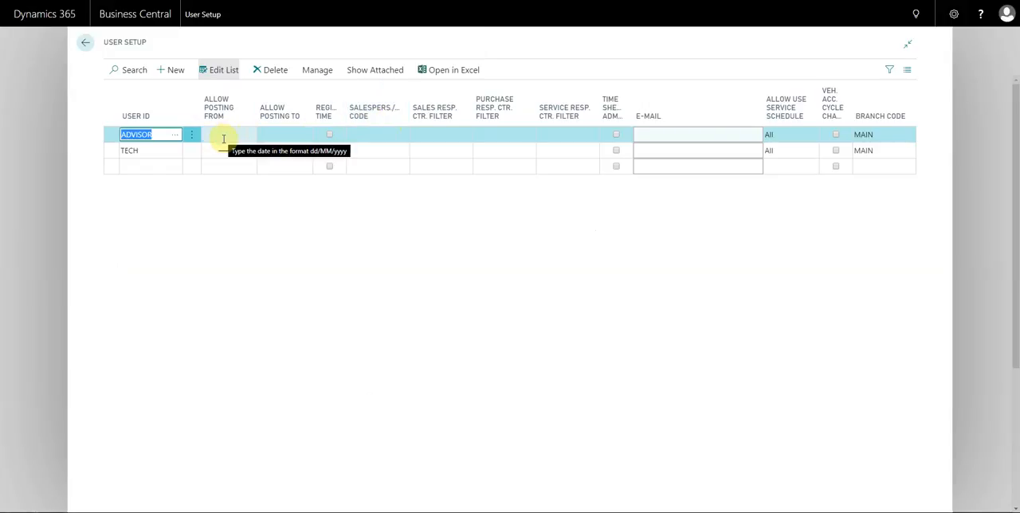
- Visit the first user's Allow Posting From and To fields, leave them blank, and return home
left_click(328, 150)
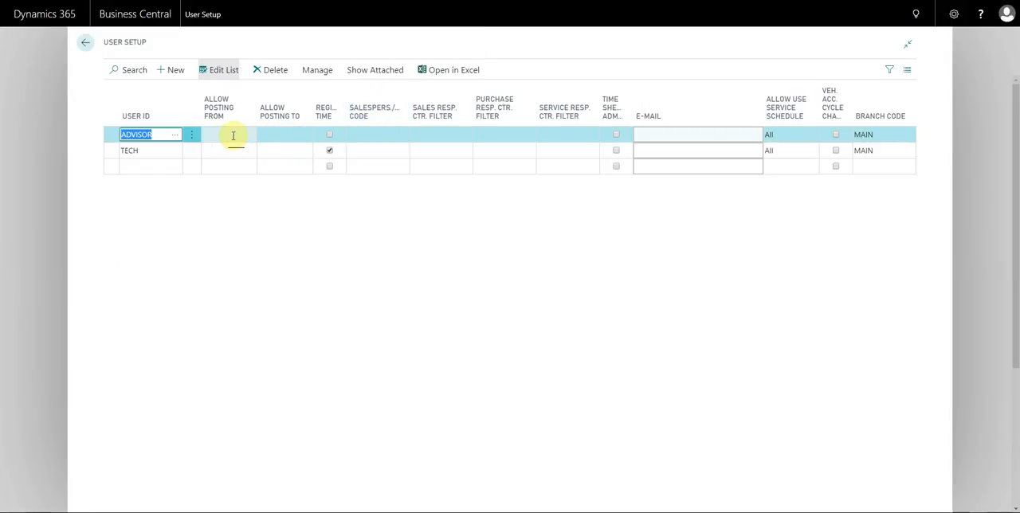
left_click(249, 134)
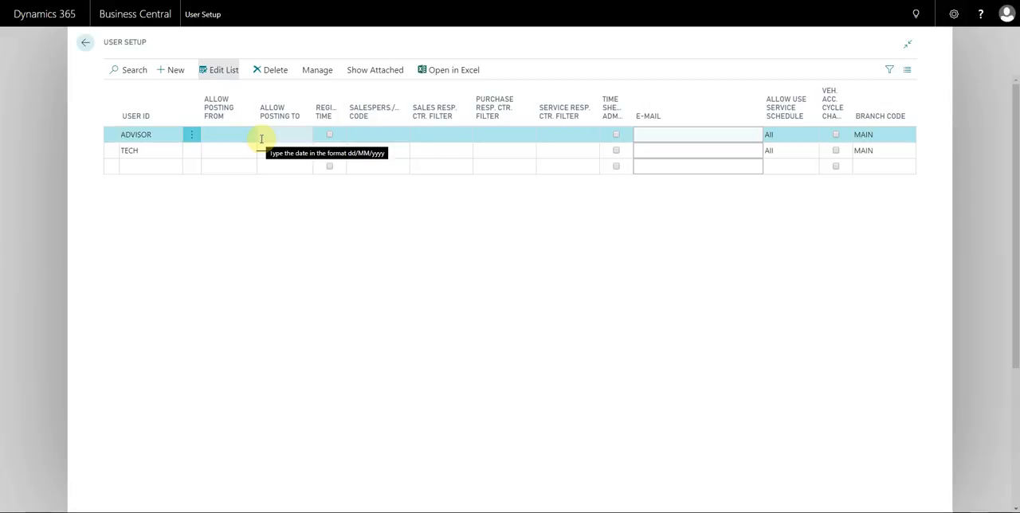
left_click(328, 149)
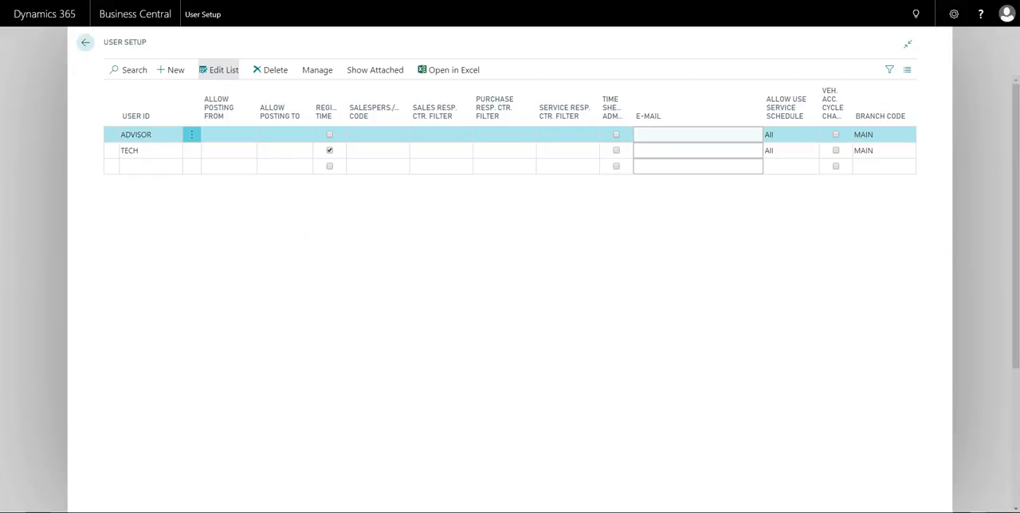
left_click(84, 42)
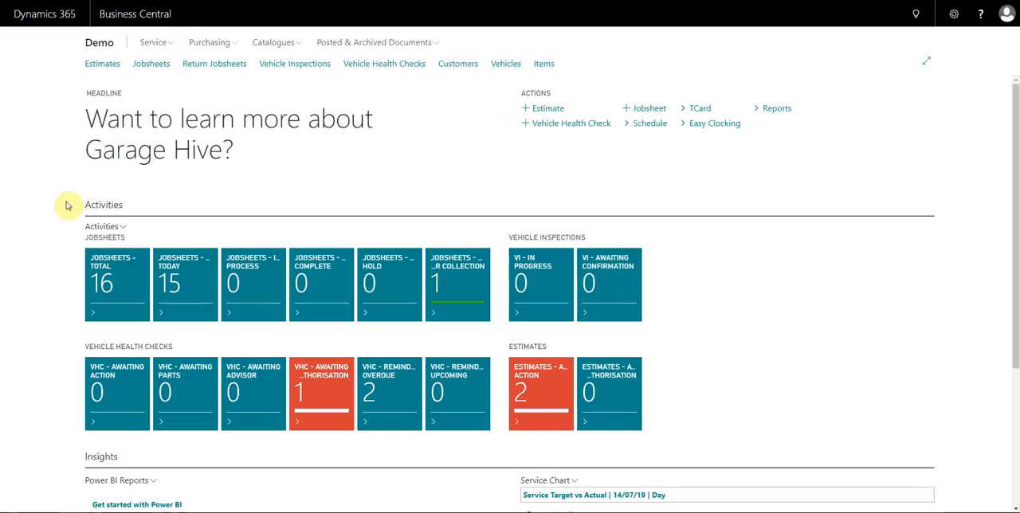